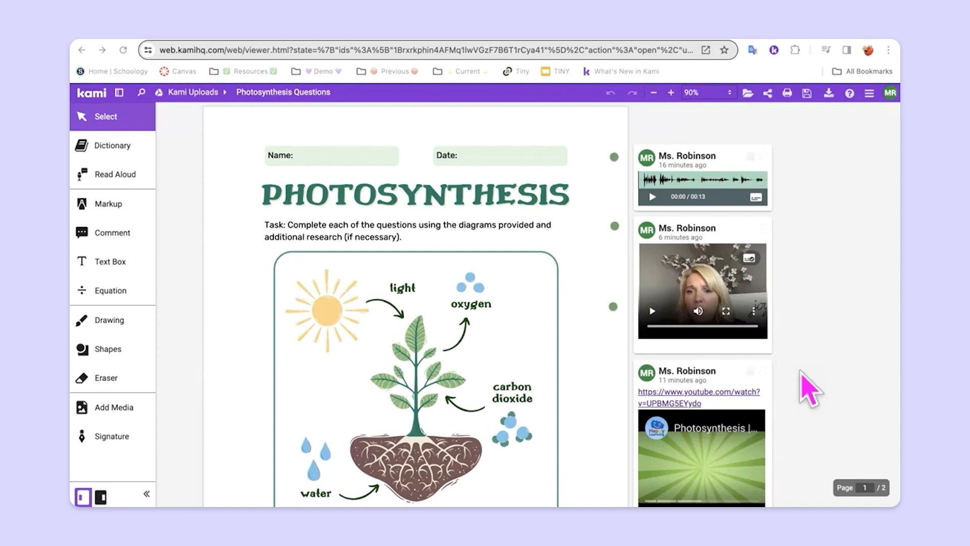
pyautogui.moveTo(793, 367)
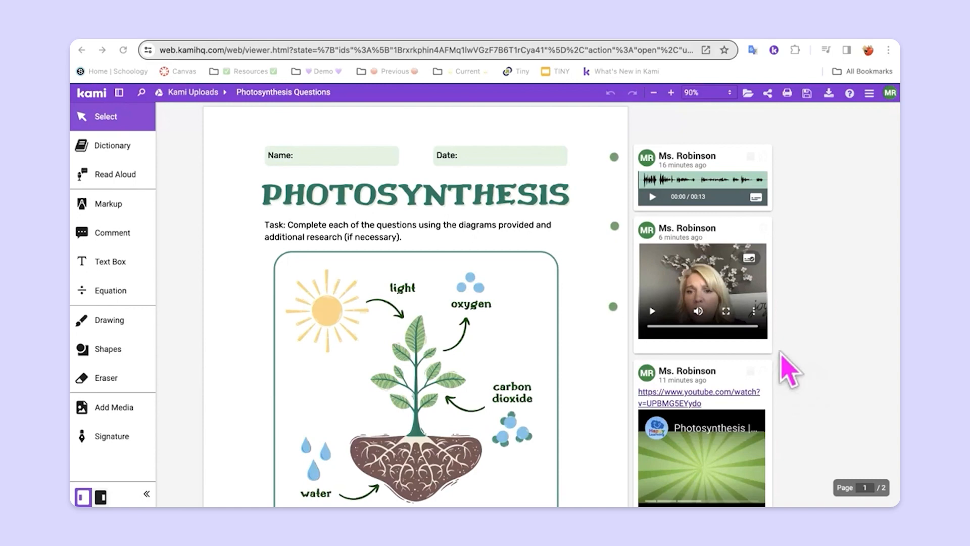
pyautogui.moveTo(789, 368)
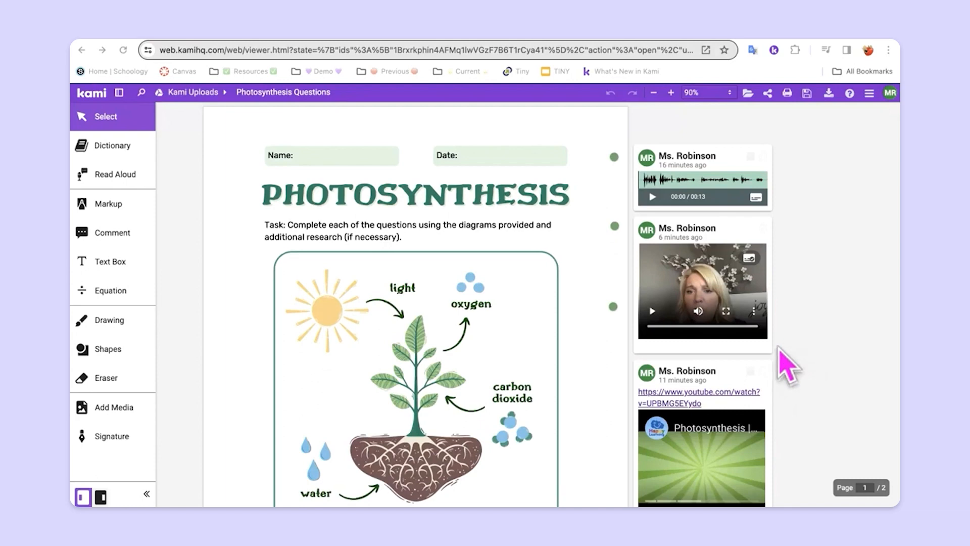
pyautogui.moveTo(687, 443)
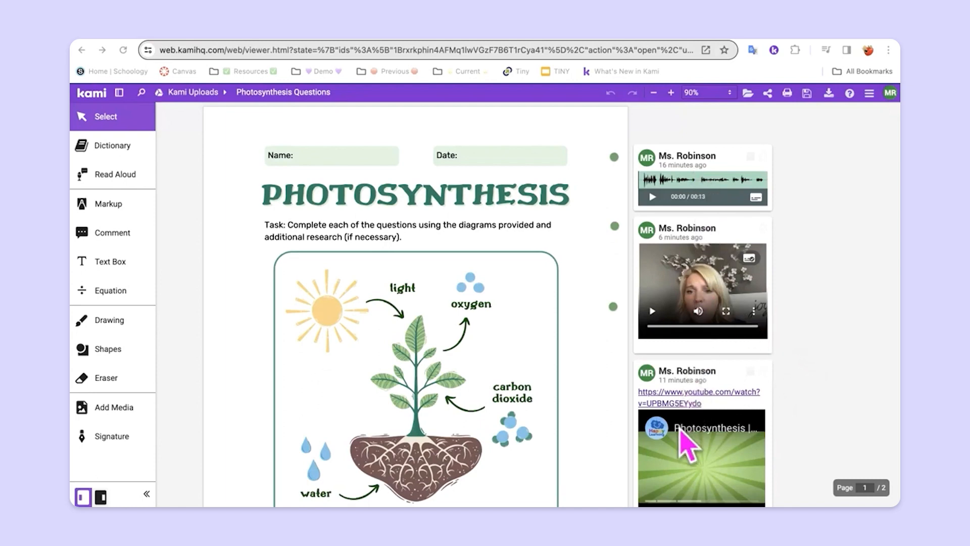
pyautogui.moveTo(698, 207)
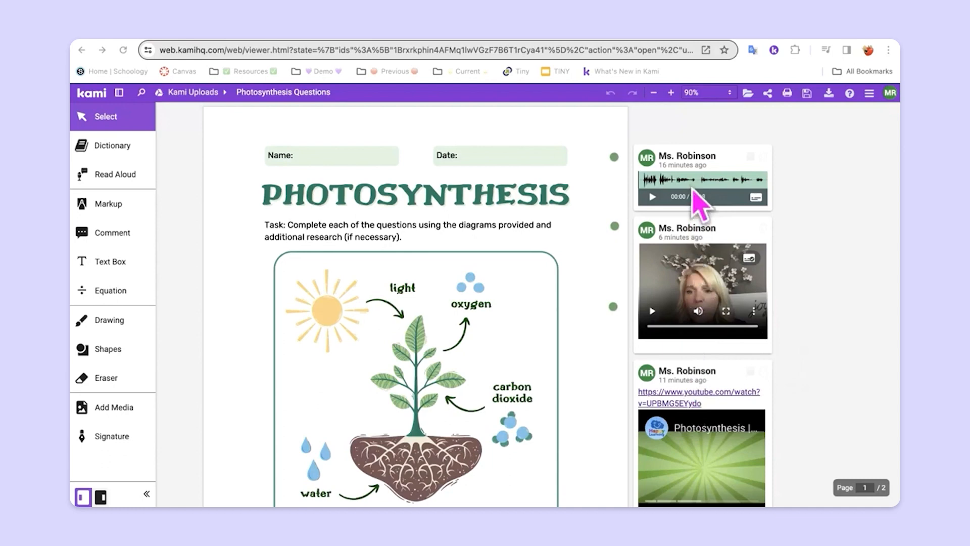
pyautogui.moveTo(699, 299)
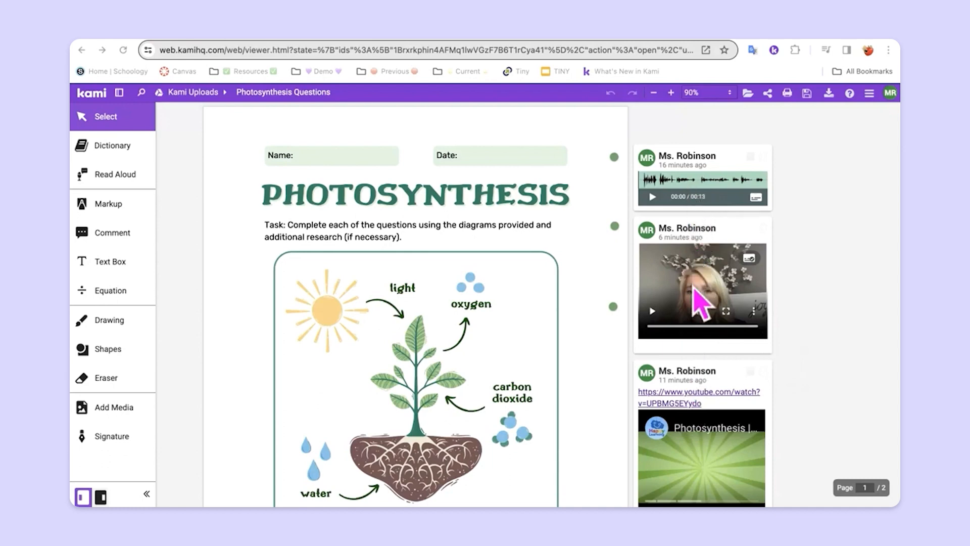
pyautogui.moveTo(693, 275)
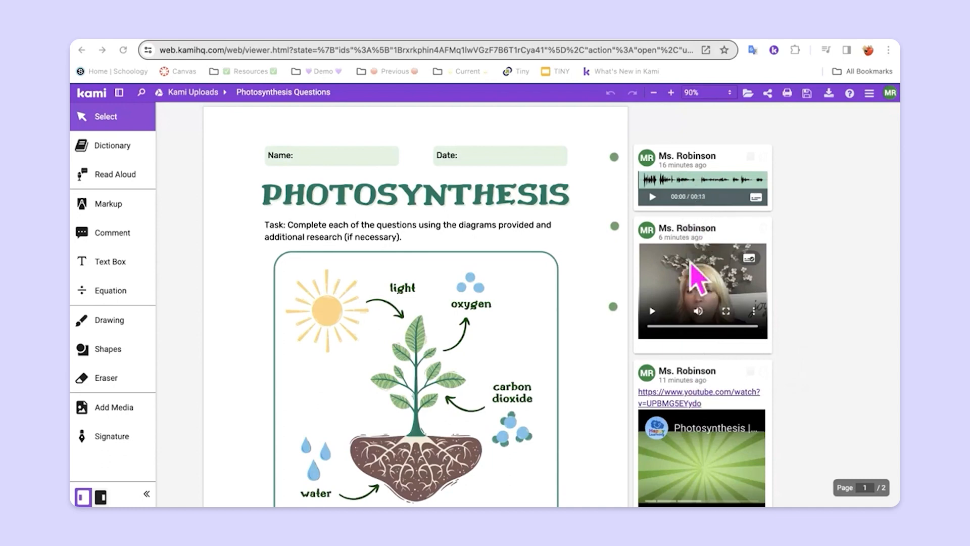
pyautogui.moveTo(700, 302)
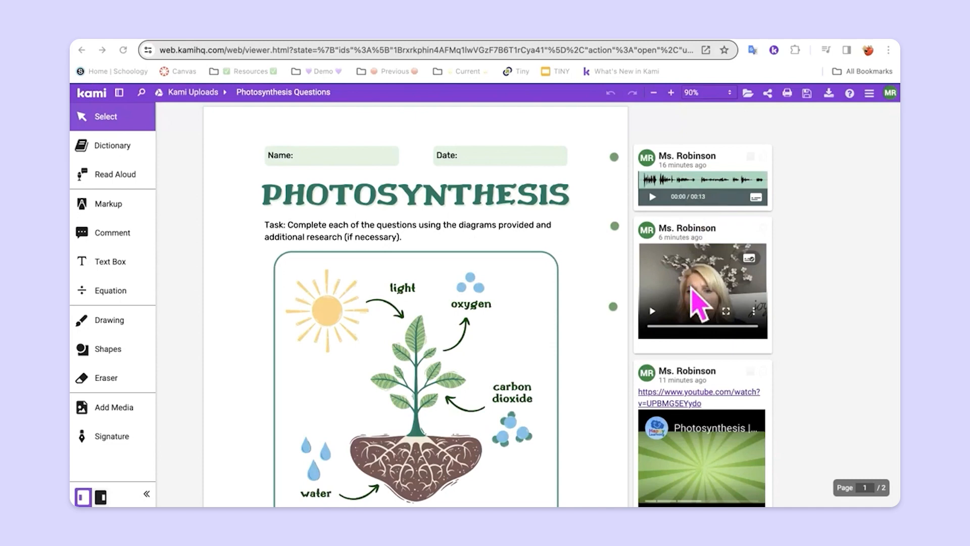
# Scroll through the worksheet to review the audio, video and YouTube feedback comments.
pyautogui.scroll(-3)
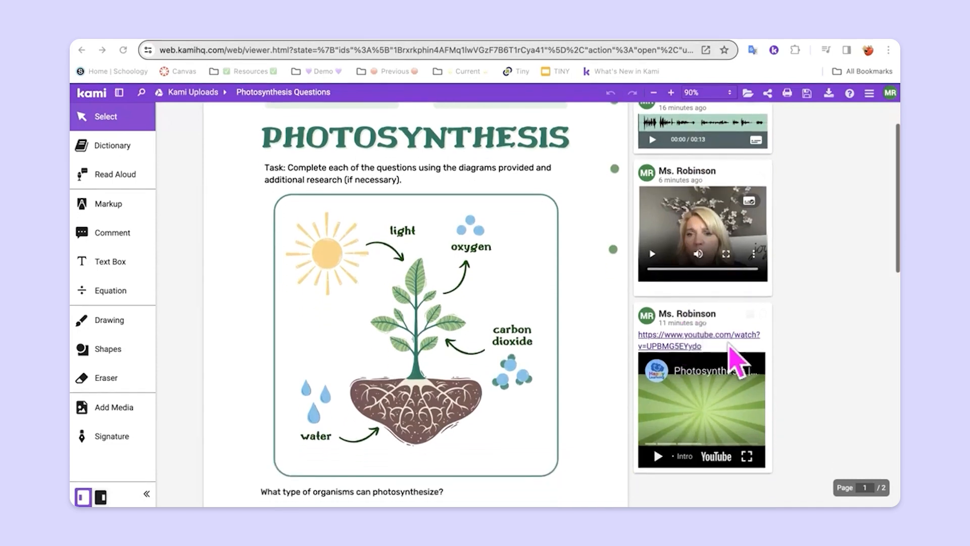
pyautogui.moveTo(674, 408)
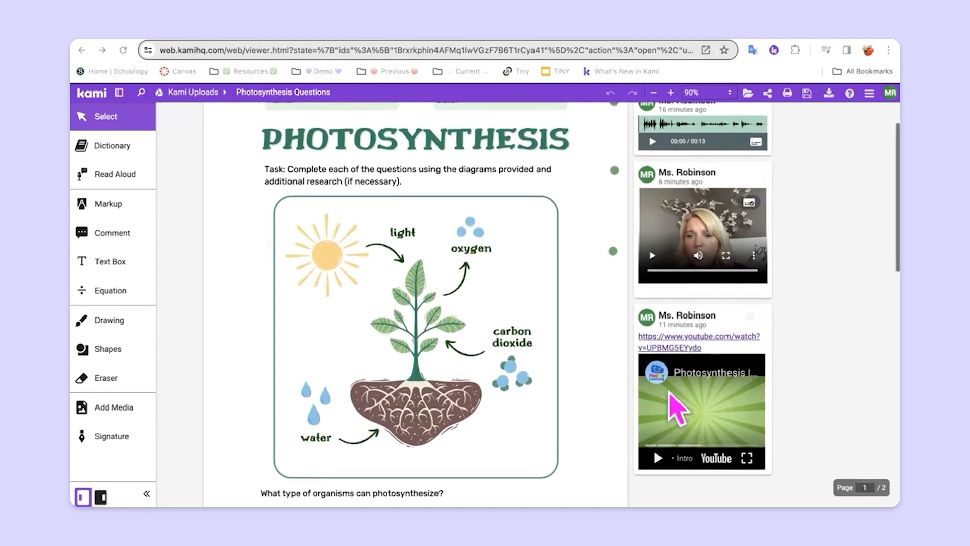
pyautogui.scroll(3)
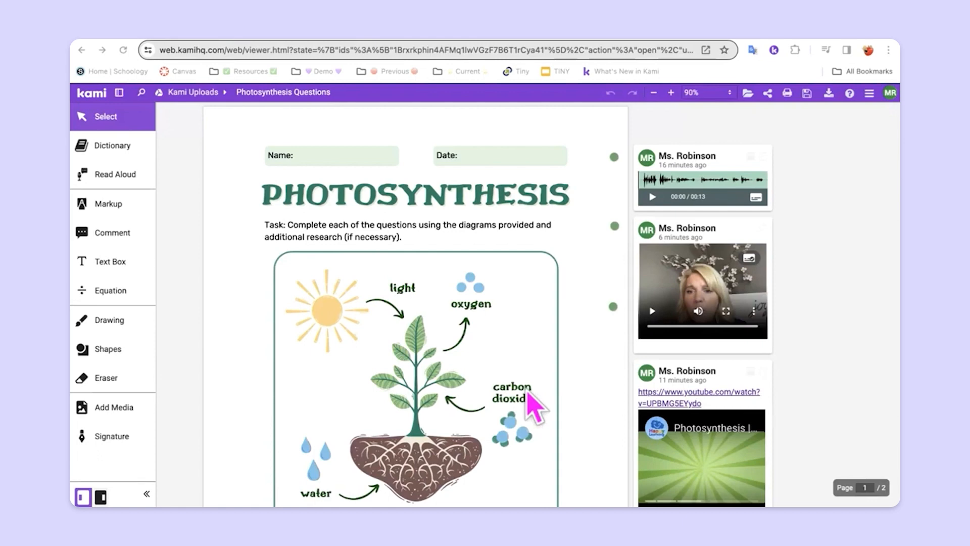
pyautogui.moveTo(473, 359)
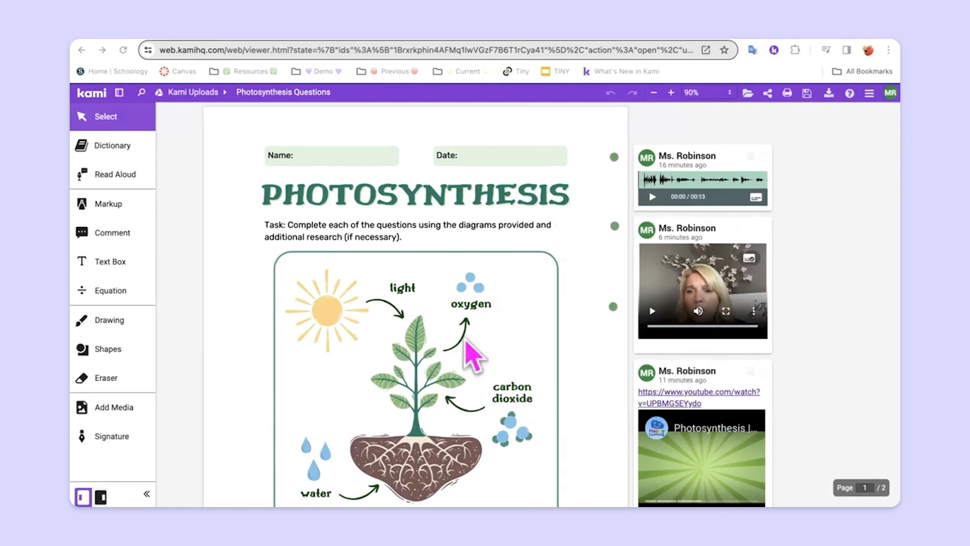
pyautogui.moveTo(216, 56)
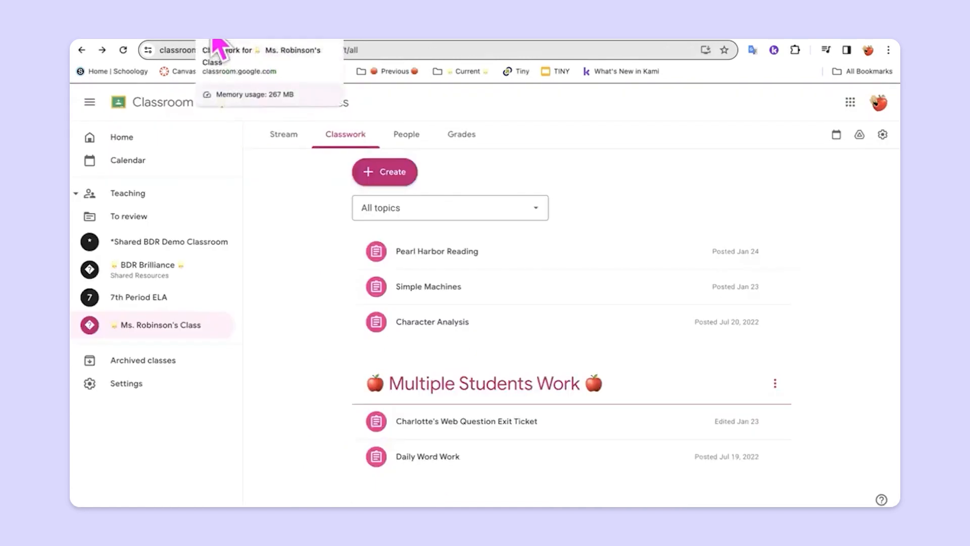
# Start a new Kami Assignment from the Classwork Create menu.
pyautogui.click(384, 172)
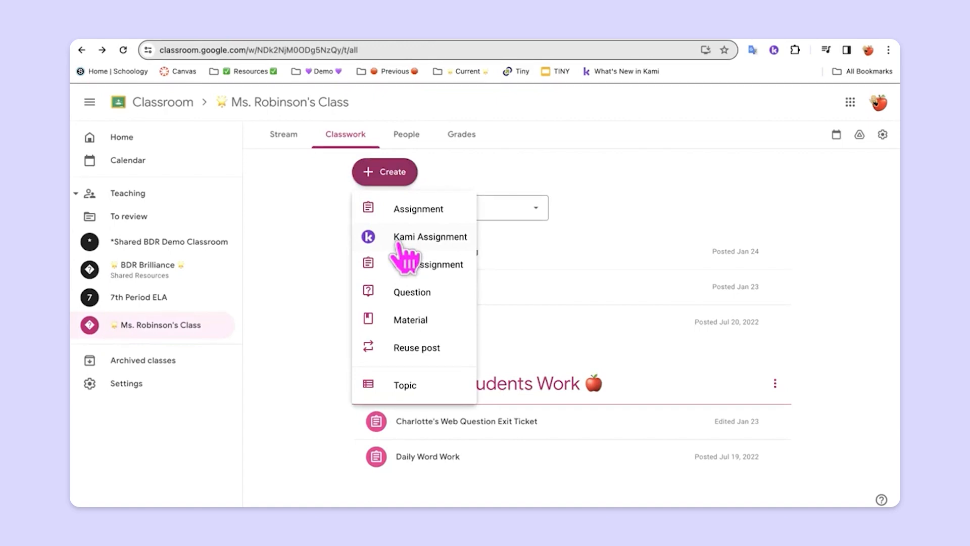
pyautogui.moveTo(412, 257)
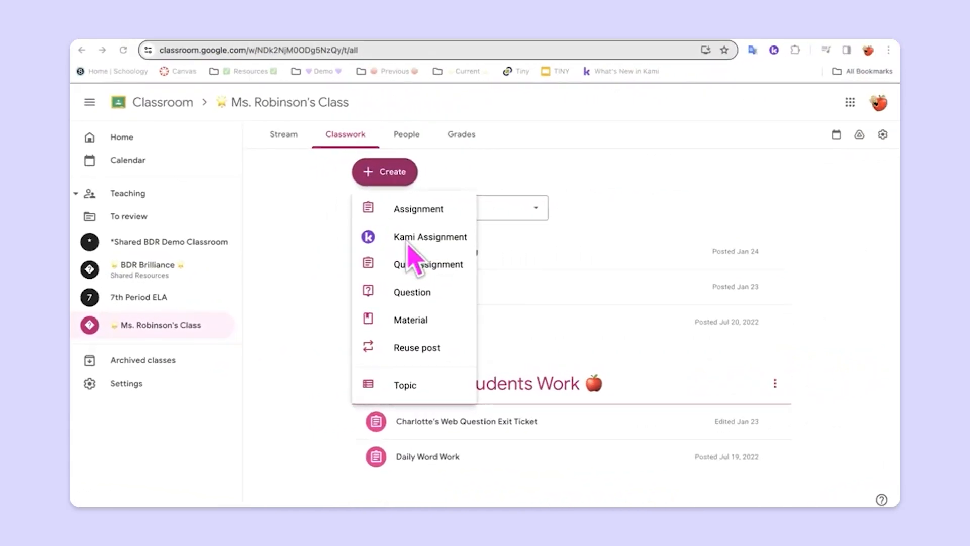
pyautogui.moveTo(388, 183)
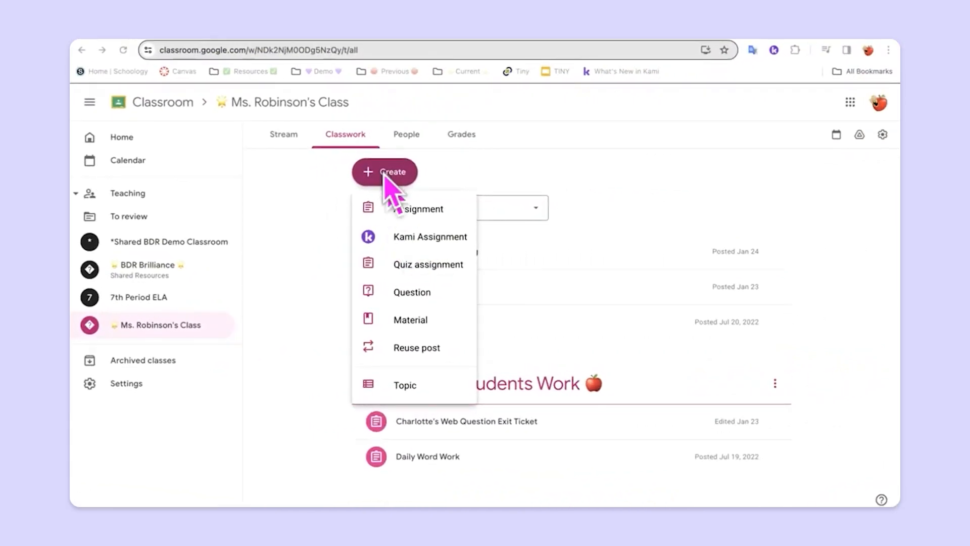
pyautogui.moveTo(406, 251)
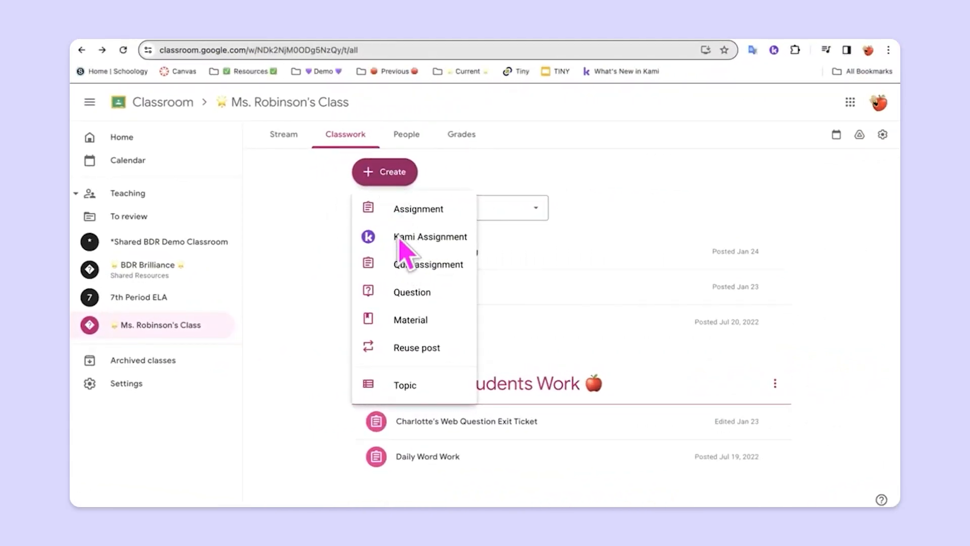
pyautogui.click(431, 236)
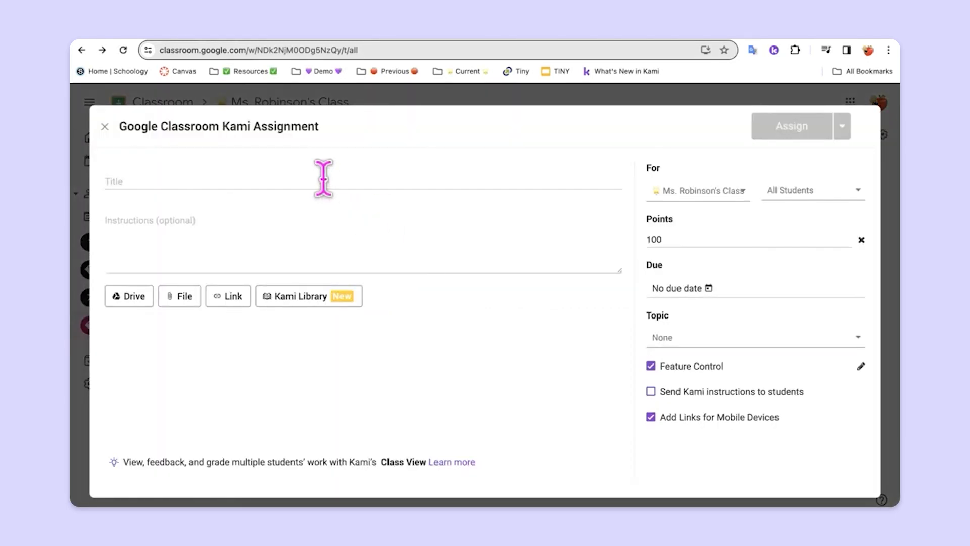
# Title the assignment 'Photosynthesis Questions' and attach the Photosynthesis Questions PDF from Drive.
pyautogui.write('Photosynthesis Questions')
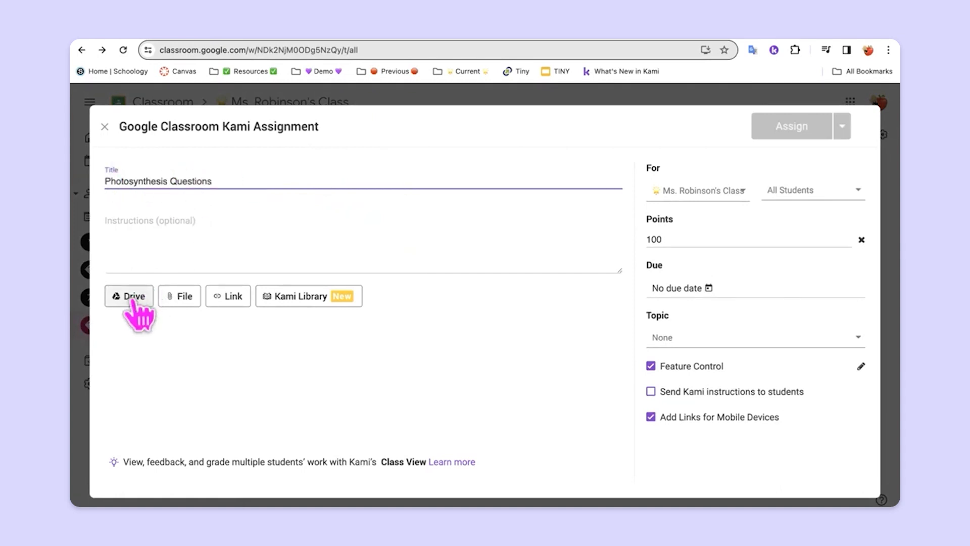
pyautogui.click(129, 296)
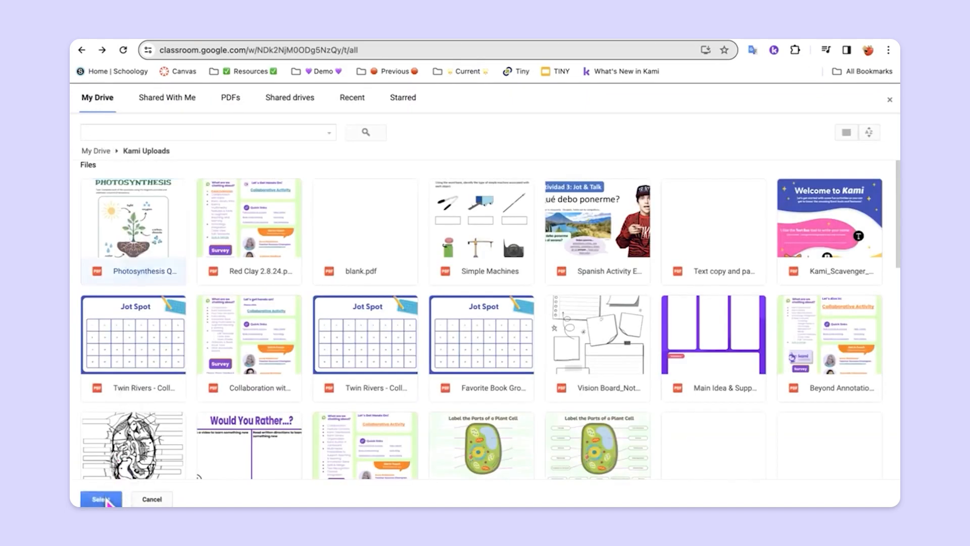
pyautogui.click(100, 499)
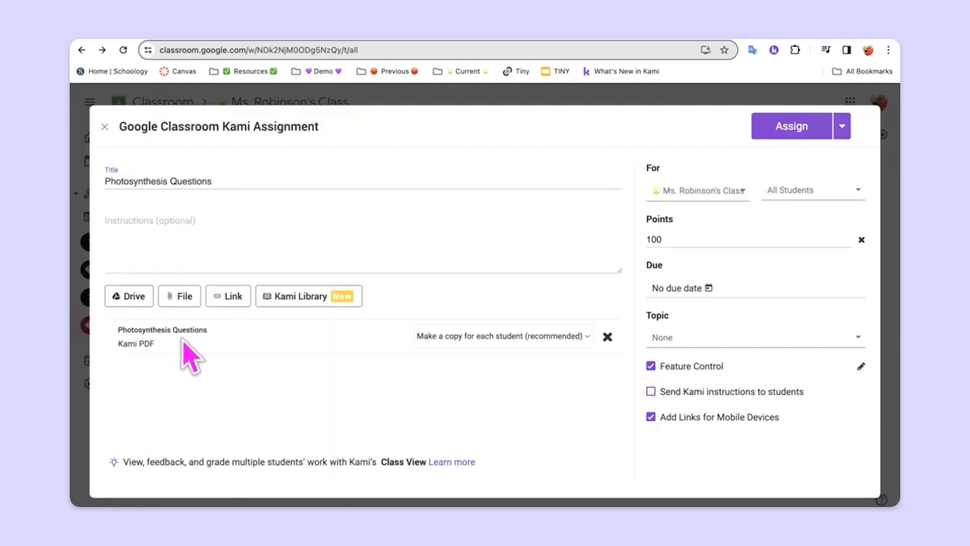
pyautogui.moveTo(507, 362)
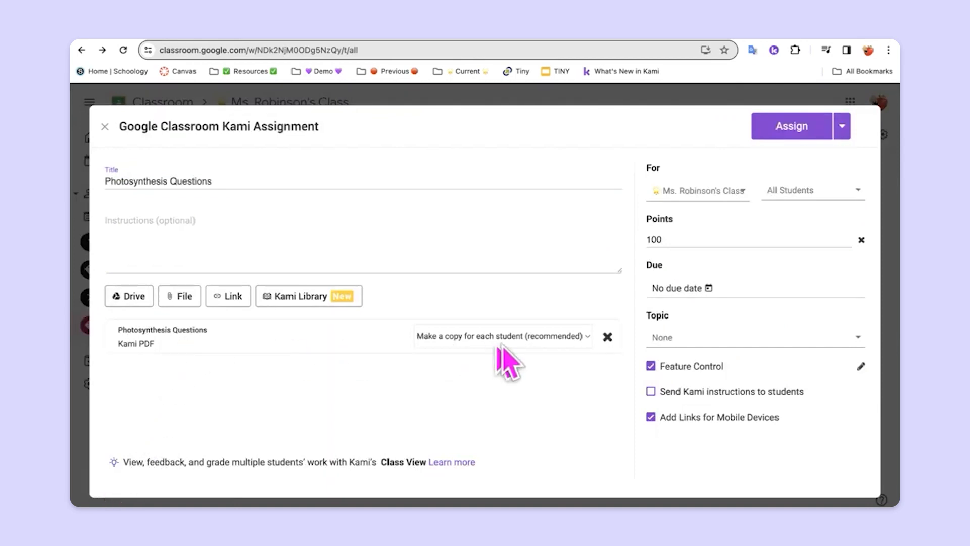
pyautogui.moveTo(665, 377)
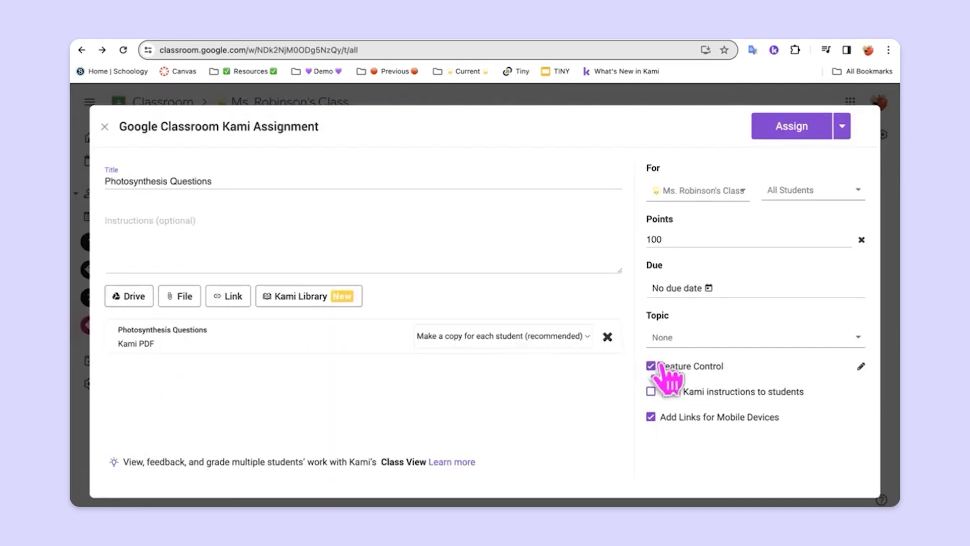
# Enable Feature Control with all tools and support features left on, then confirm the settings.
pyautogui.click(650, 365)
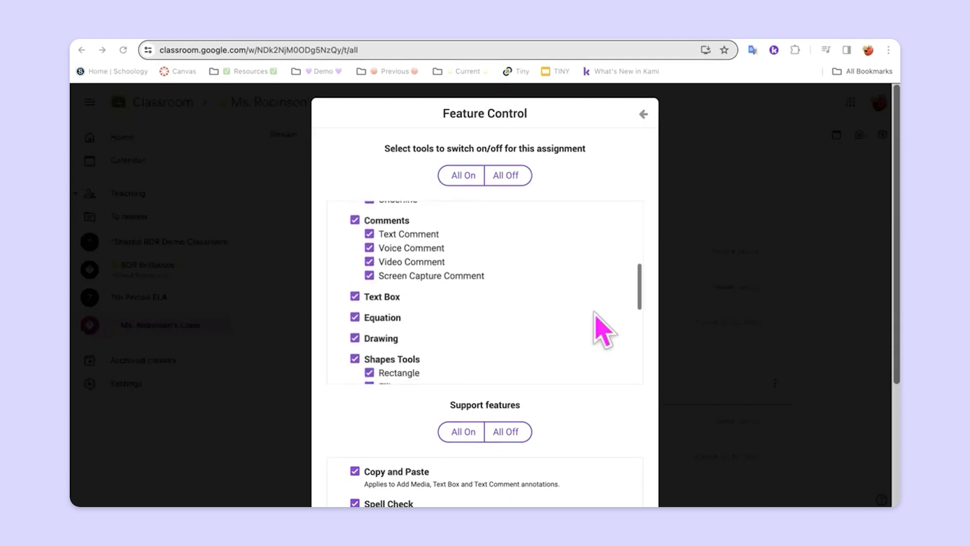
pyautogui.scroll(-3)
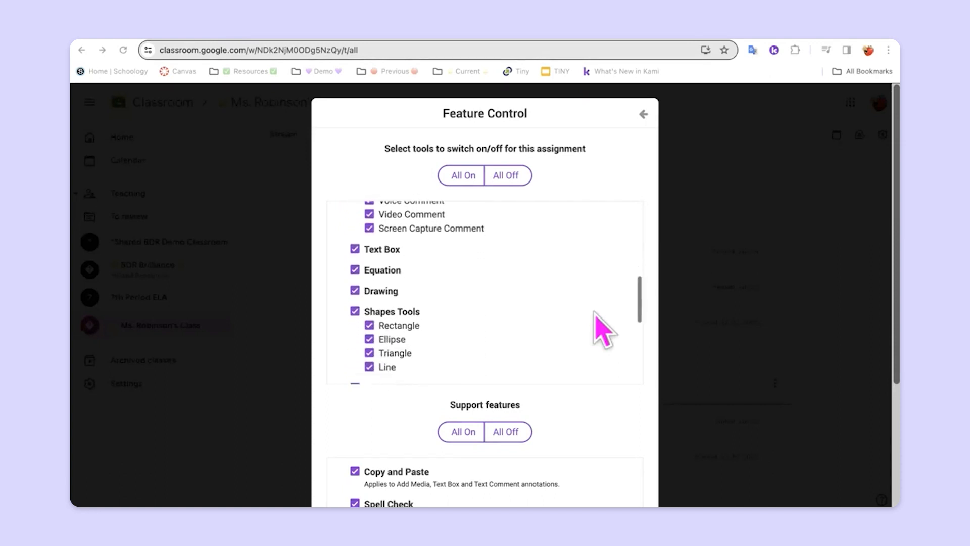
pyautogui.scroll(3)
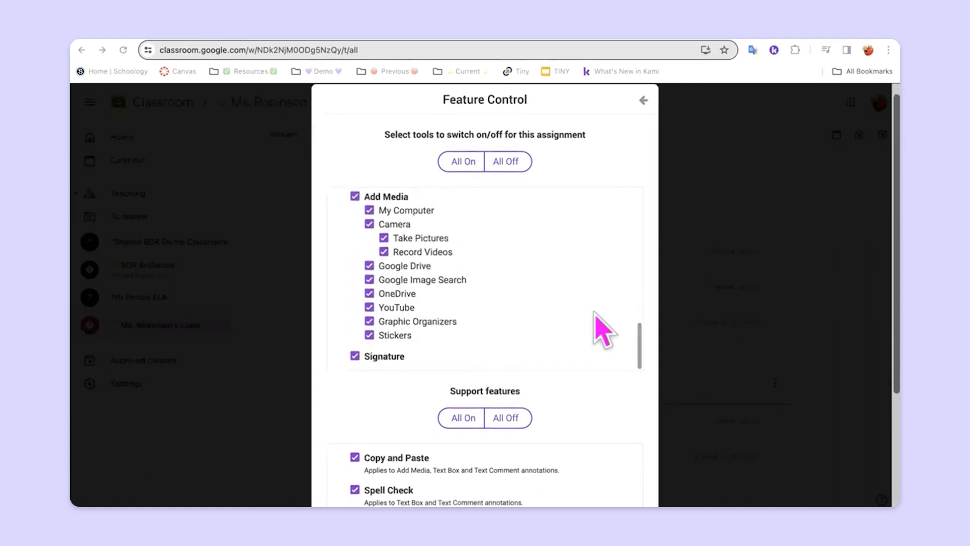
pyautogui.scroll(-3)
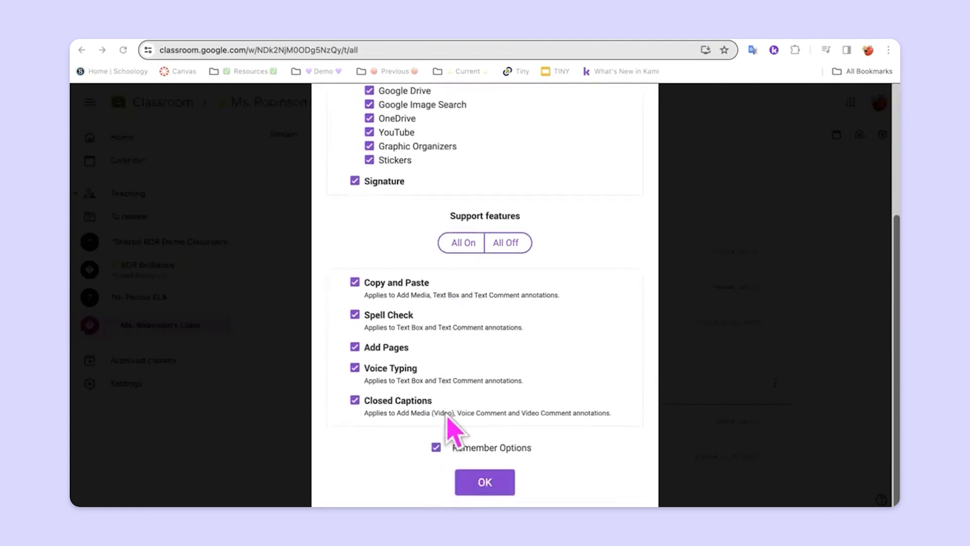
pyautogui.moveTo(489, 448)
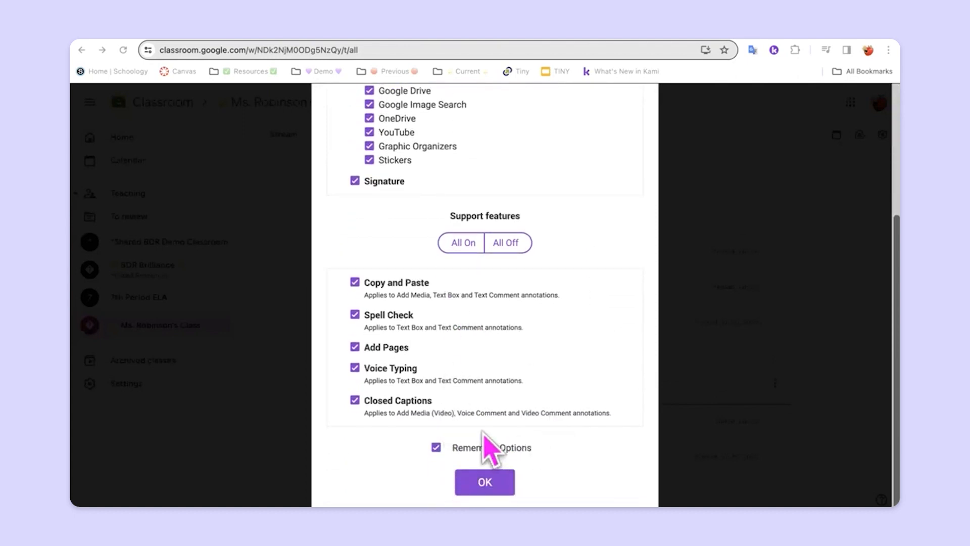
pyautogui.moveTo(507, 470)
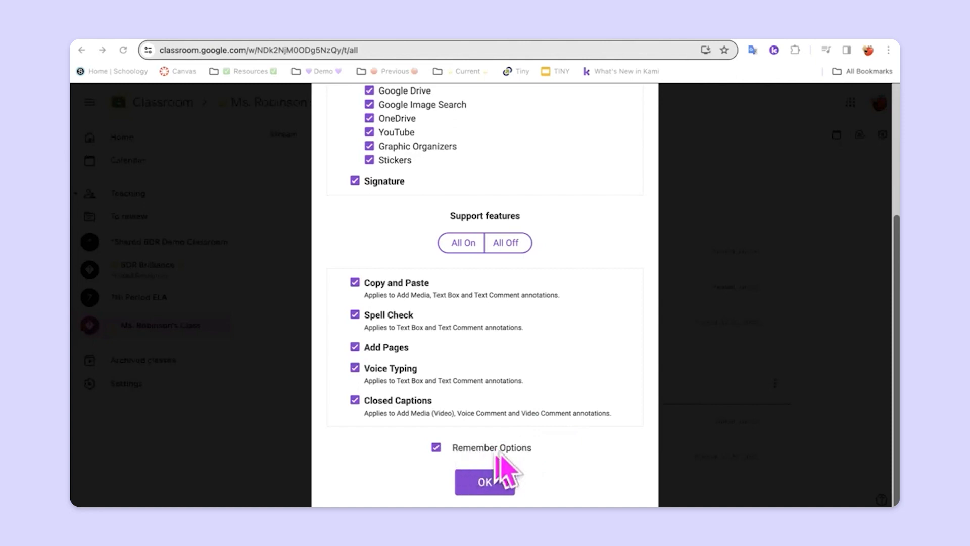
pyautogui.moveTo(495, 492)
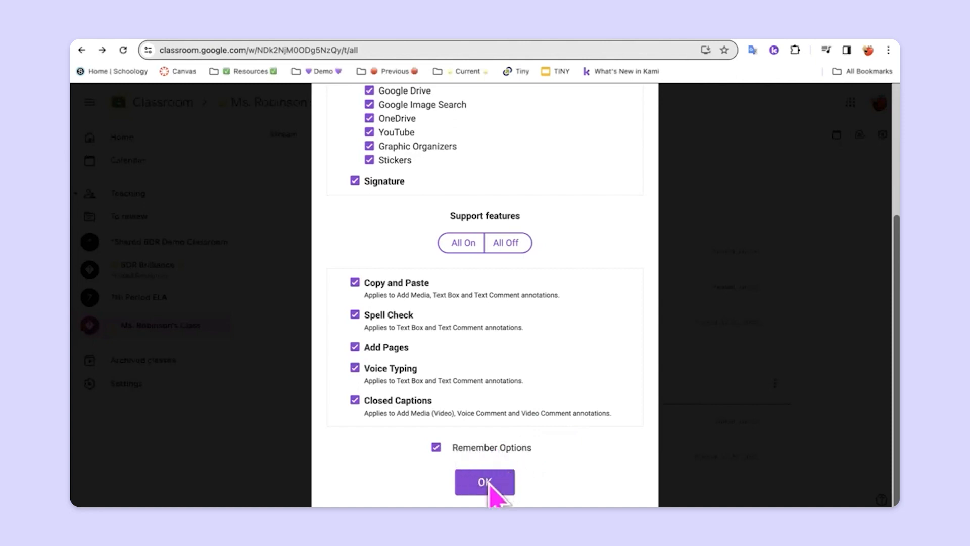
pyautogui.click(484, 482)
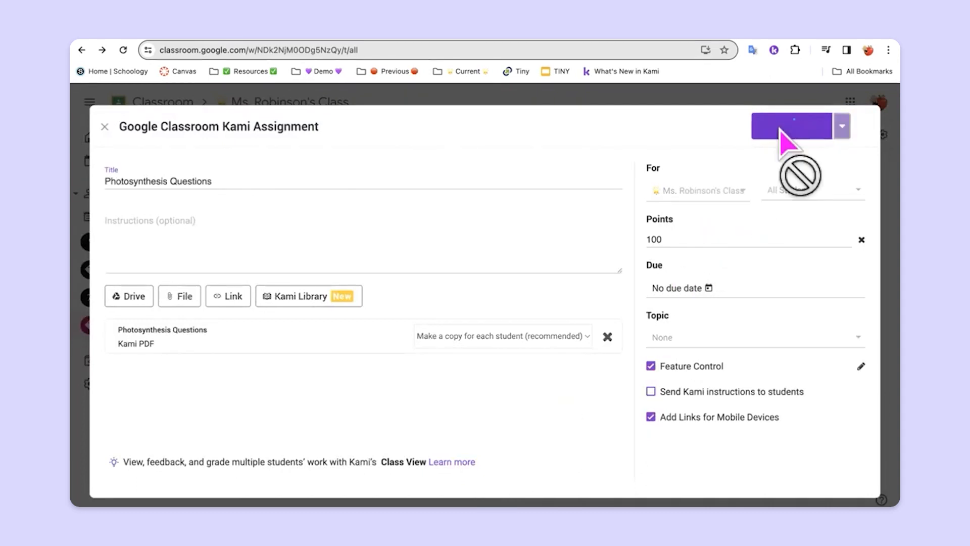
# Assign the Photosynthesis Questions assignment to the whole class.
pyautogui.click(790, 127)
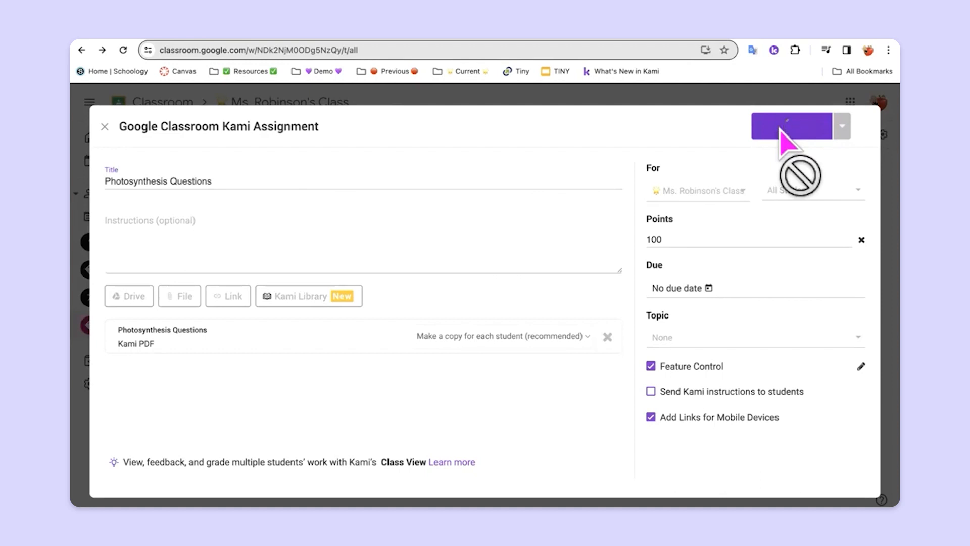
pyautogui.click(790, 126)
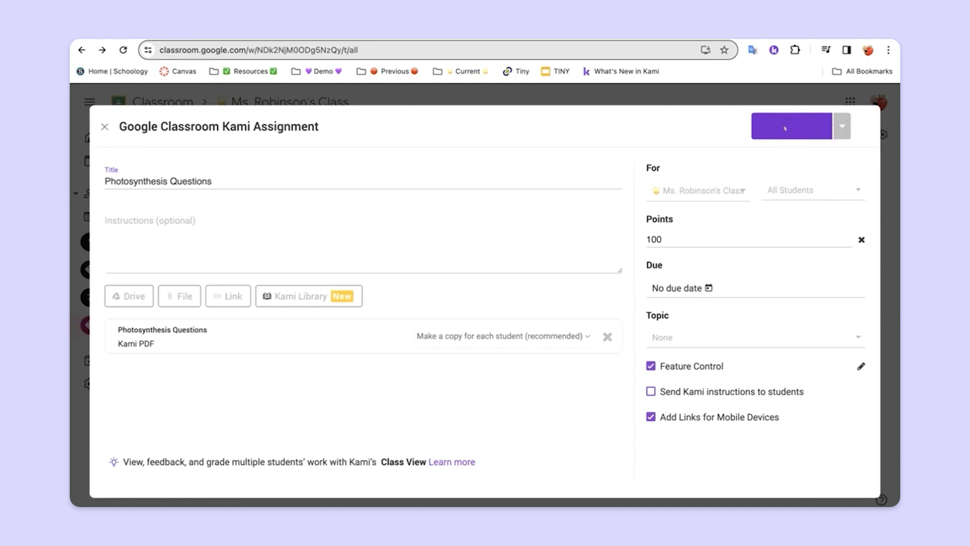
pyautogui.click(790, 127)
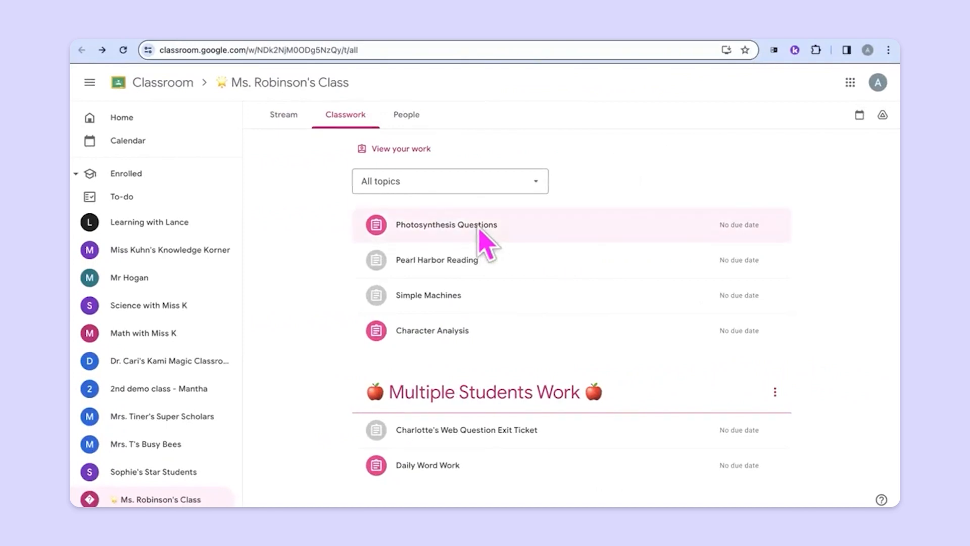
# Expand Photosynthesis Questions and open the student's own PDF copy in Kami.
pyautogui.click(447, 225)
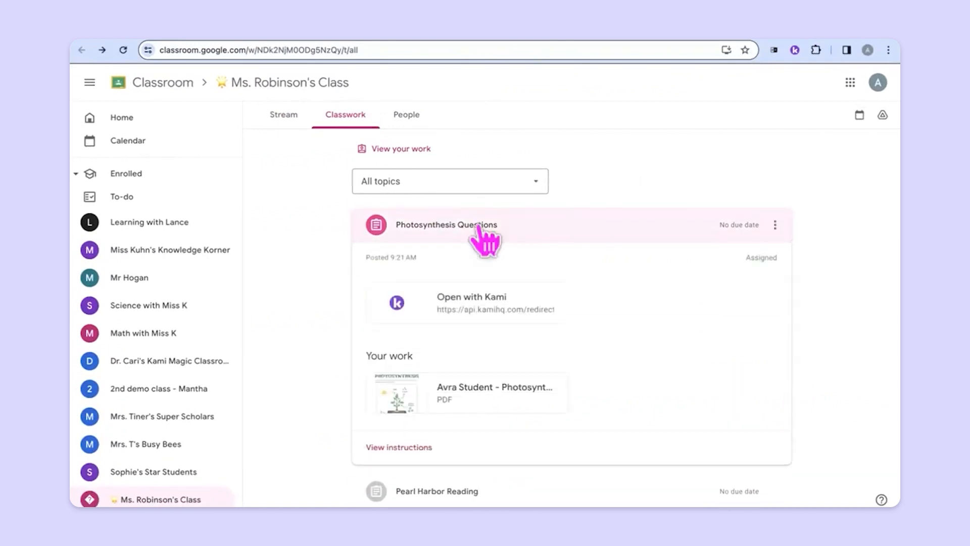
pyautogui.click(471, 302)
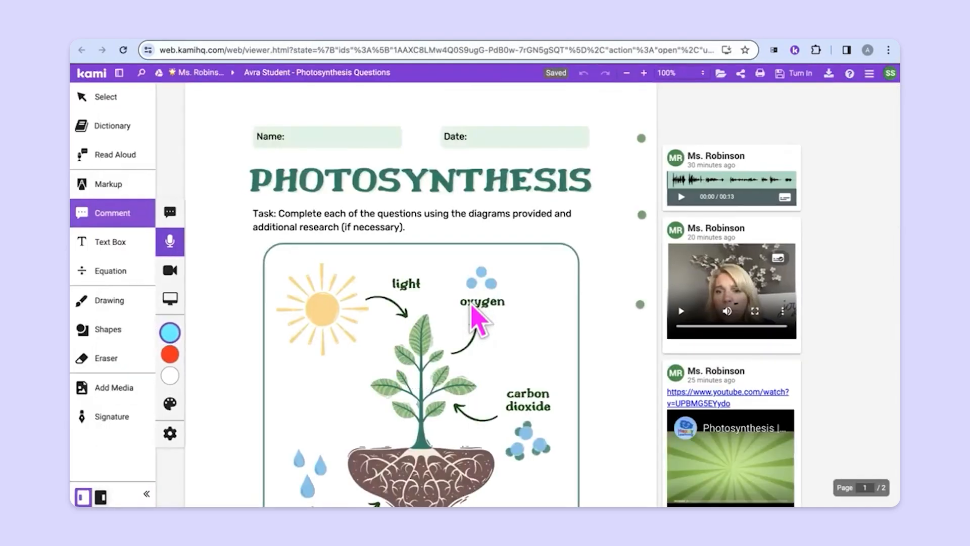
pyautogui.click(640, 139)
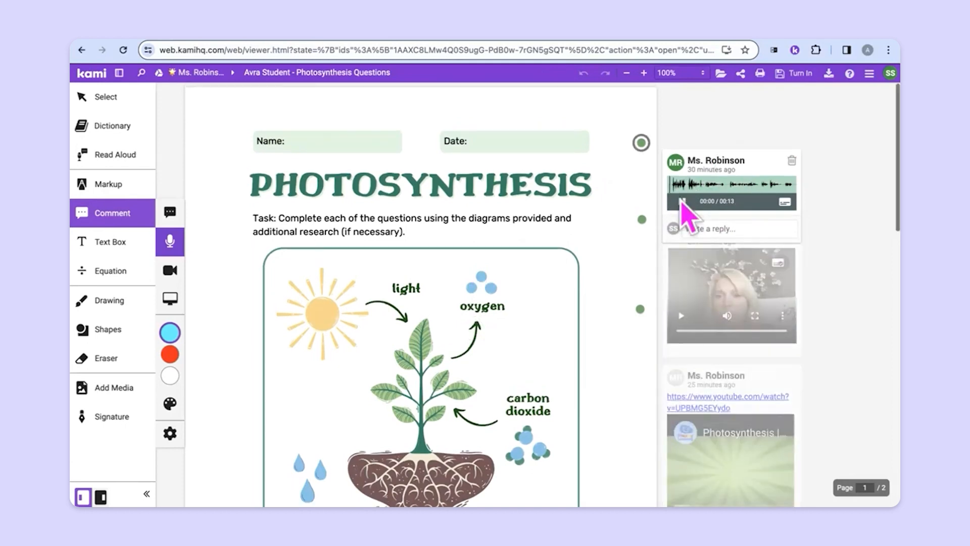
pyautogui.click(680, 202)
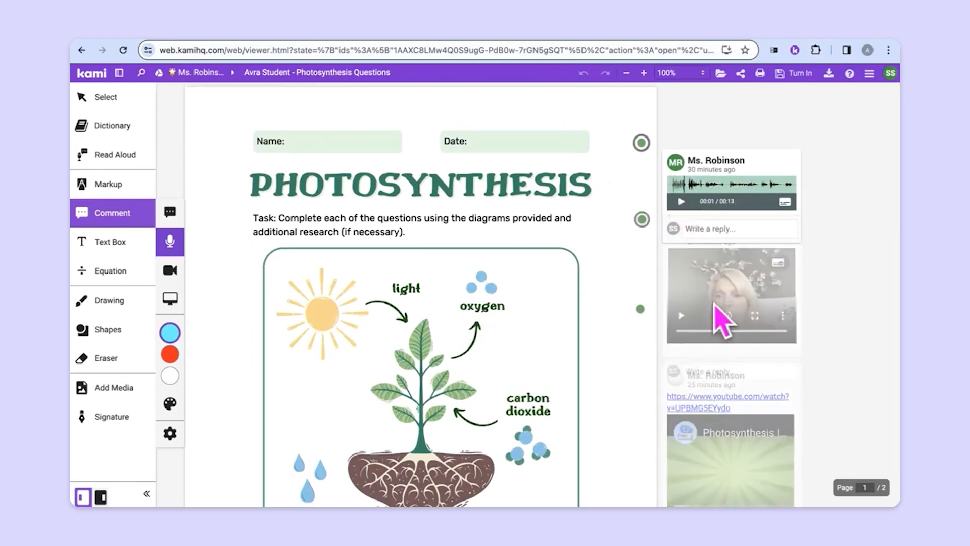
pyautogui.scroll(-3)
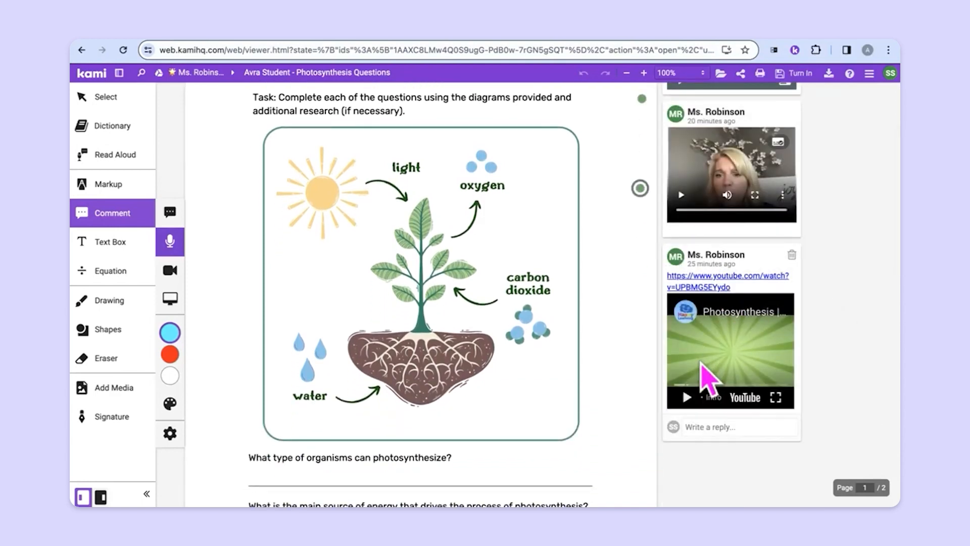
pyautogui.moveTo(774, 397)
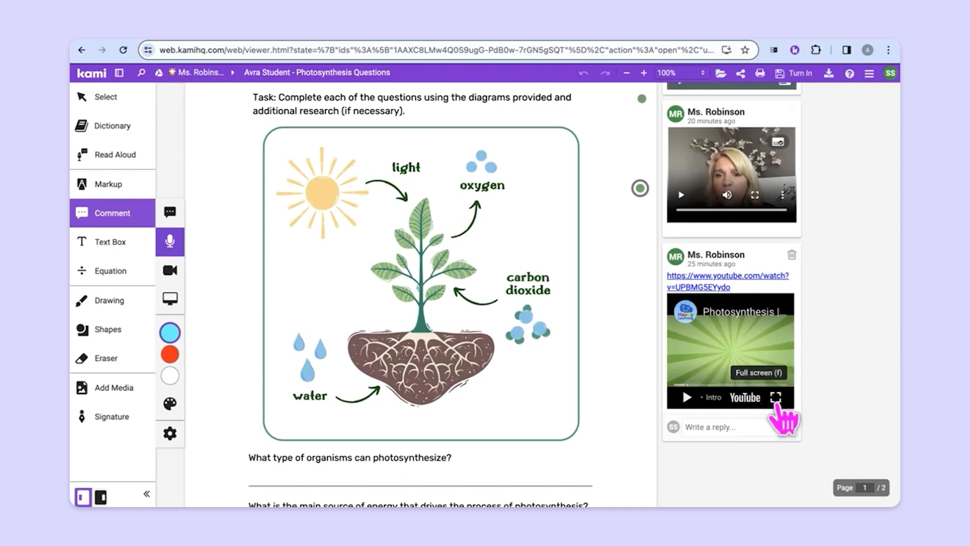
pyautogui.moveTo(569, 330)
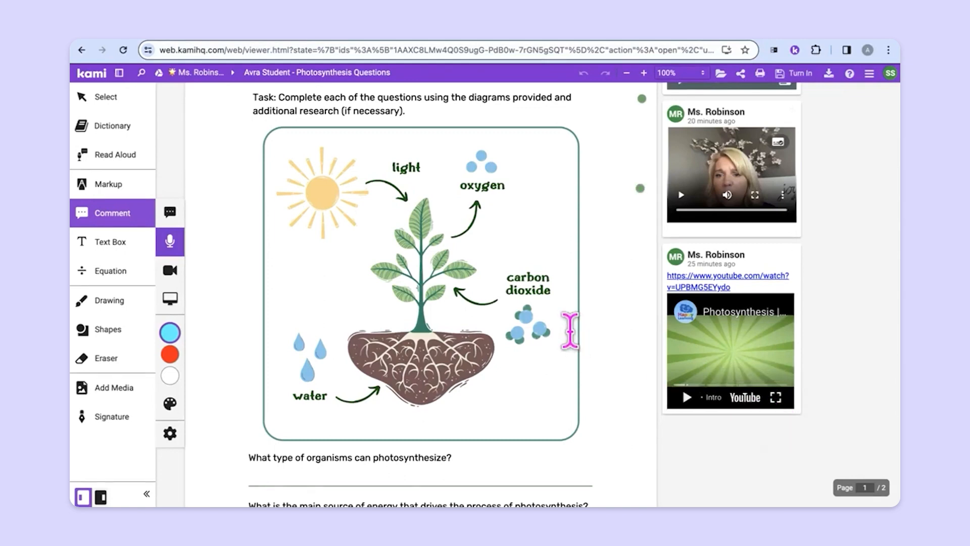
pyautogui.scroll(-3)
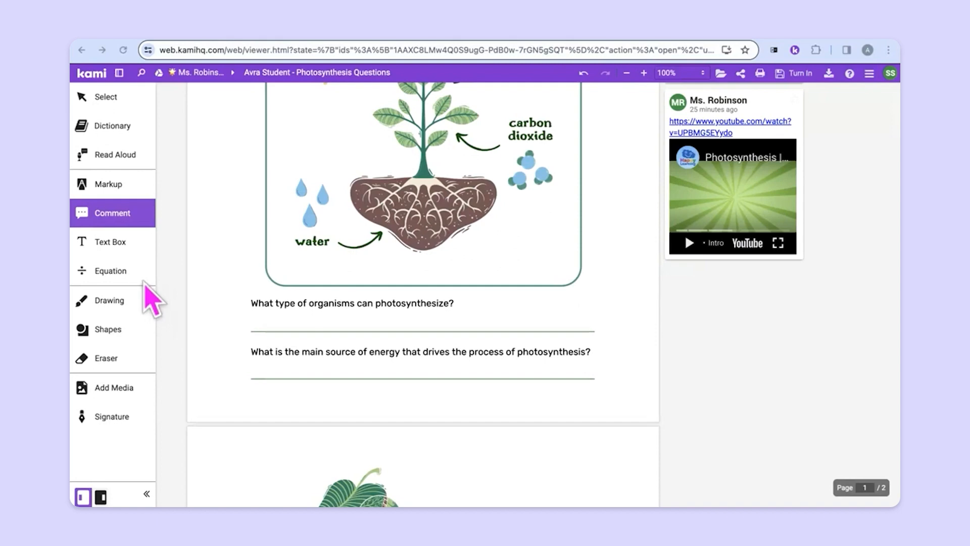
pyautogui.moveTo(123, 228)
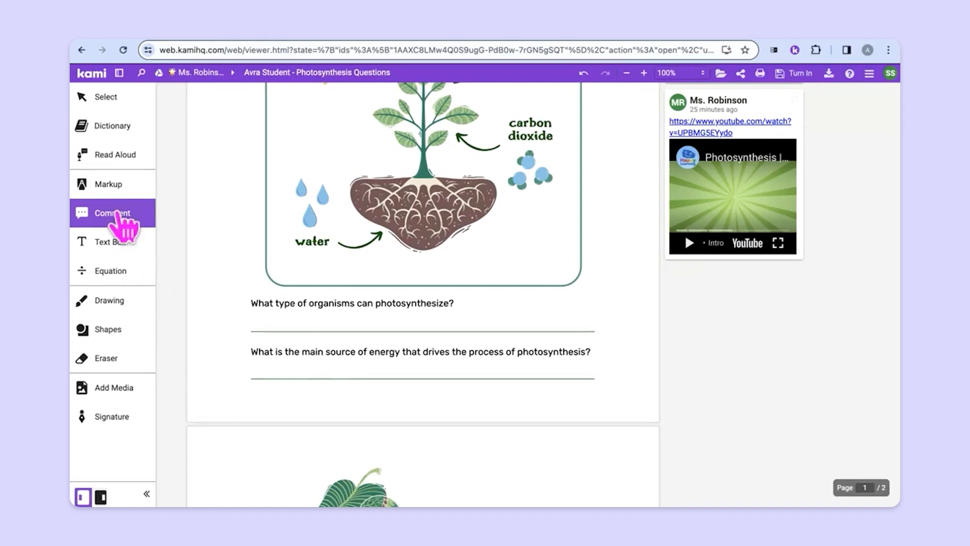
# Add the comment 'I am confused about this question.' and record a short voice comment beside it.
pyautogui.click(112, 213)
pyautogui.write('I am confused about th')
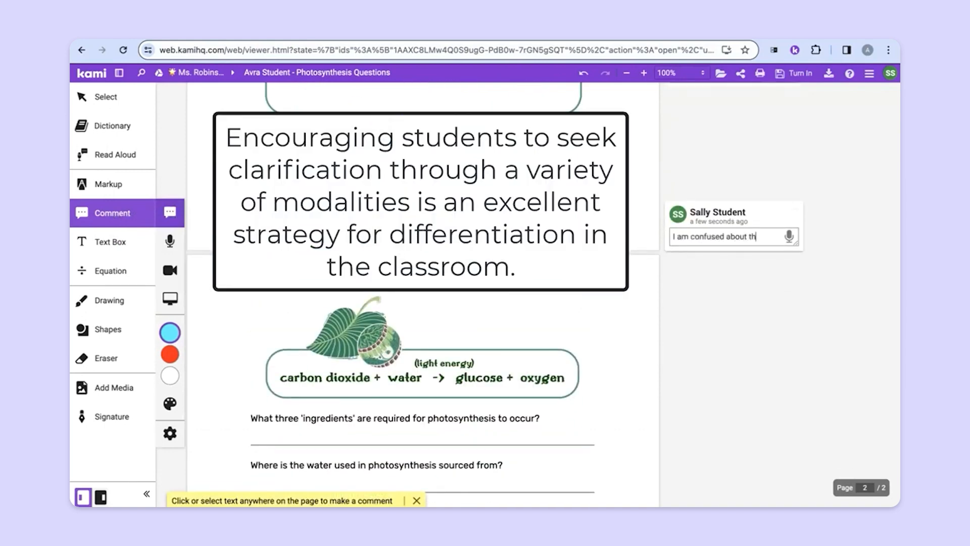
pyautogui.write('is question.')
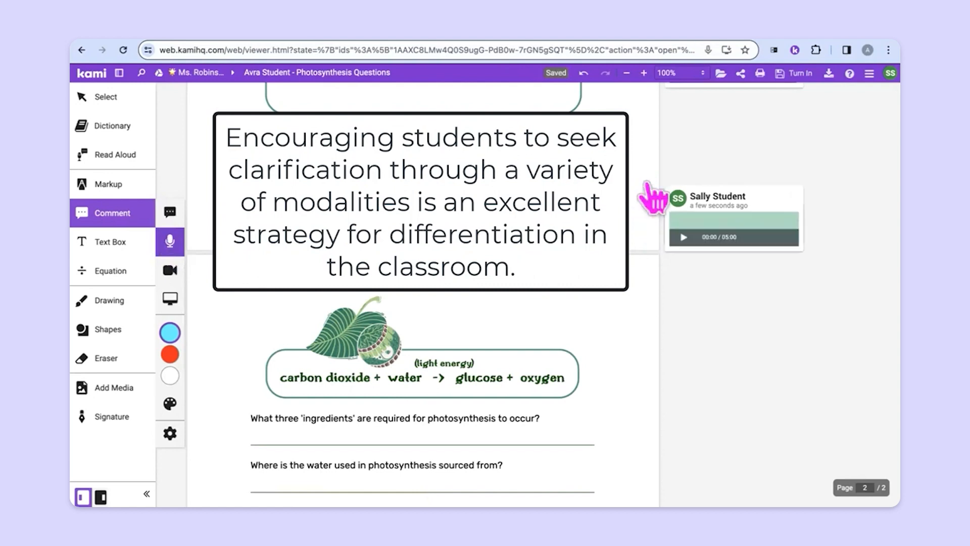
pyautogui.click(684, 237)
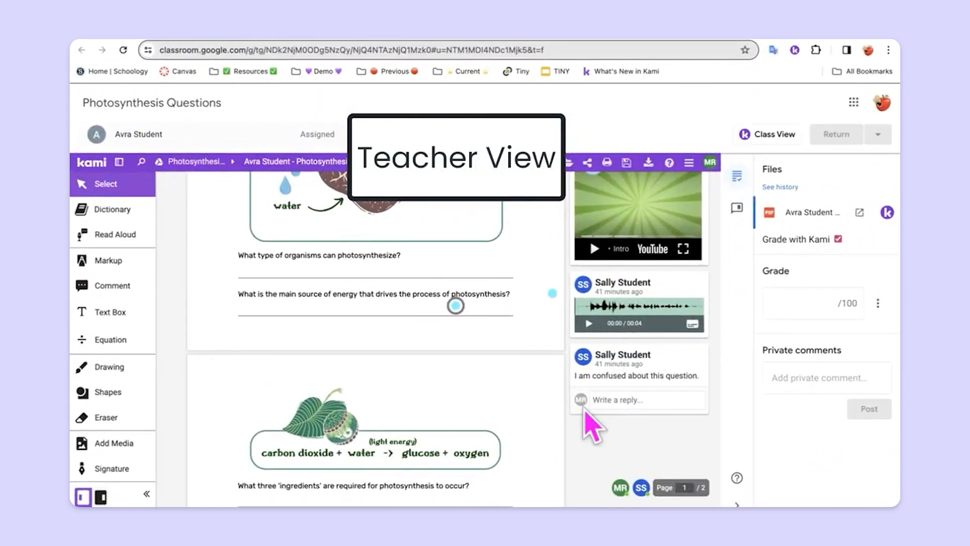
pyautogui.moveTo(581, 400)
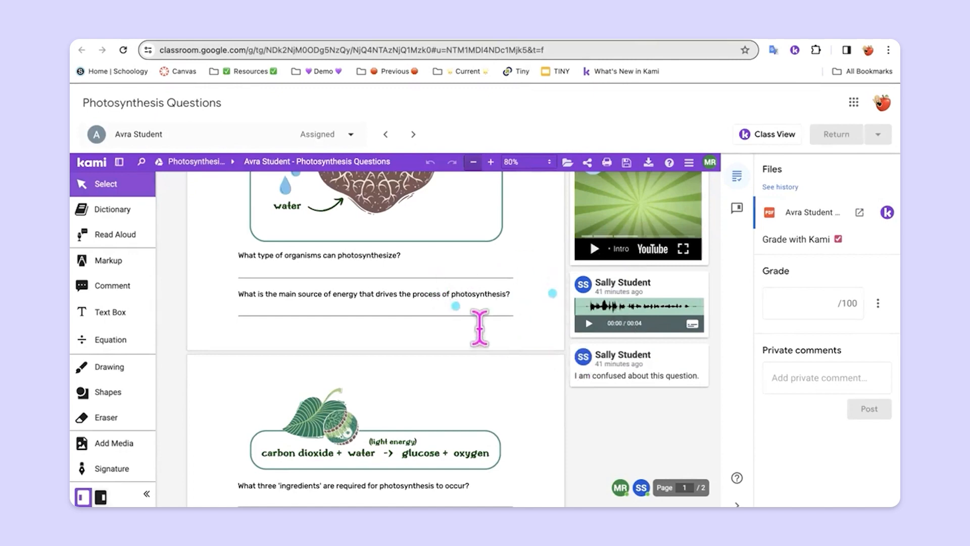
pyautogui.moveTo(438, 296)
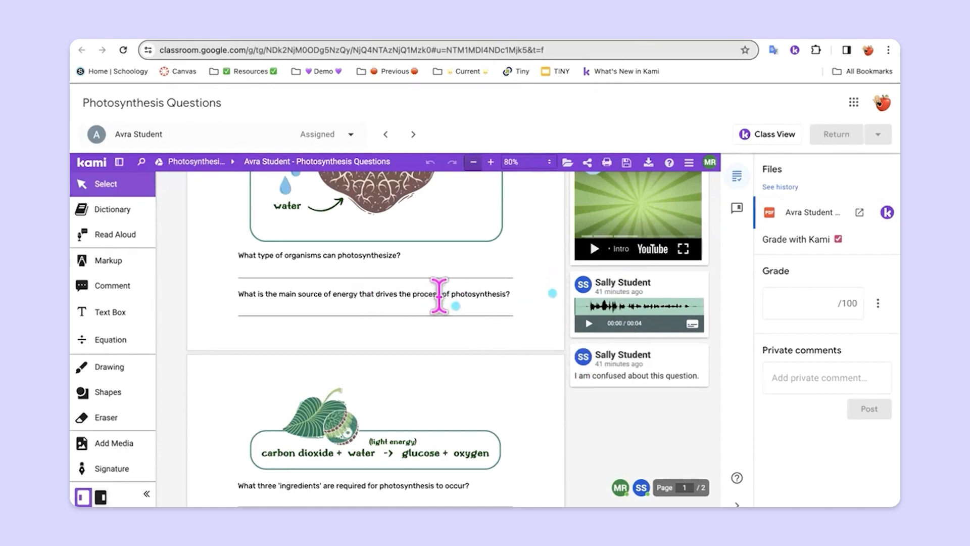
pyautogui.moveTo(222, 56)
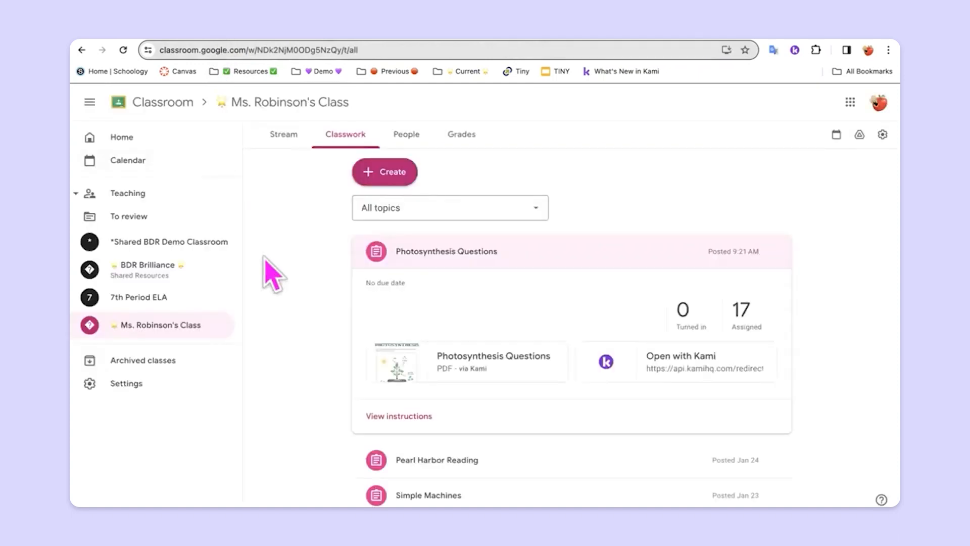
pyautogui.moveTo(498, 269)
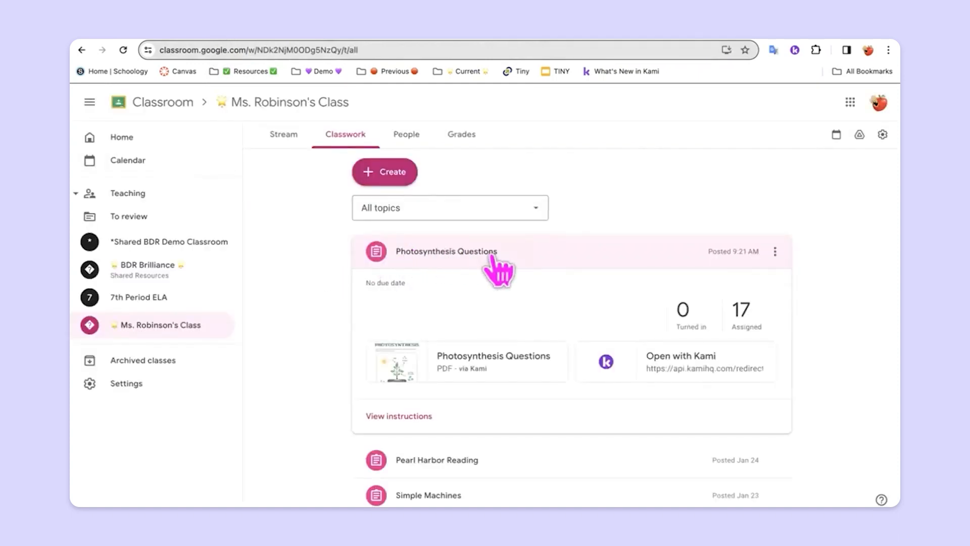
pyautogui.moveTo(649, 370)
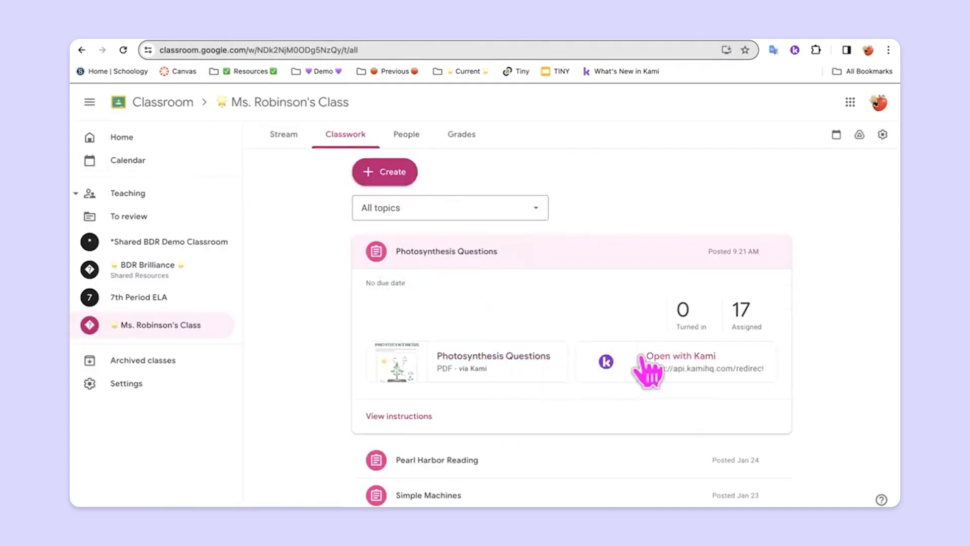
pyautogui.moveTo(493, 361)
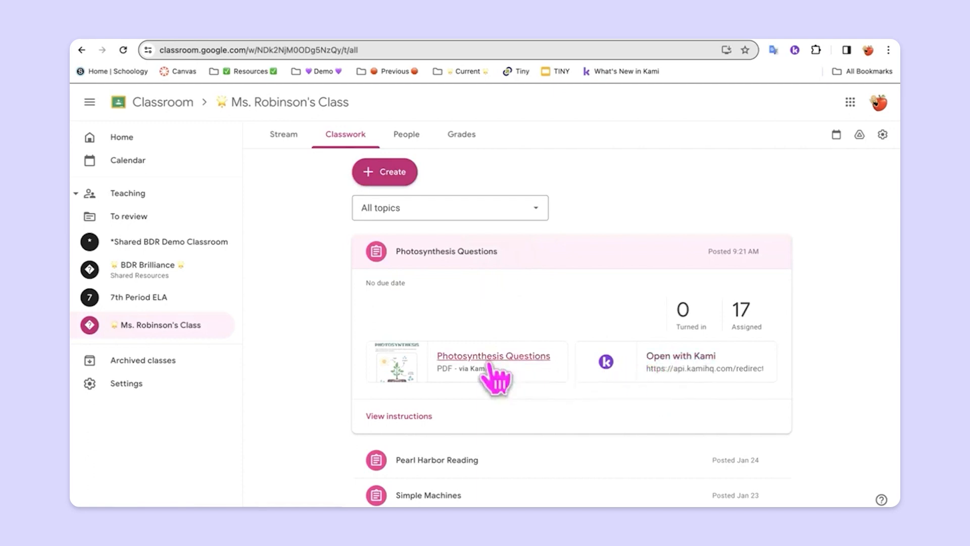
pyautogui.moveTo(472, 371)
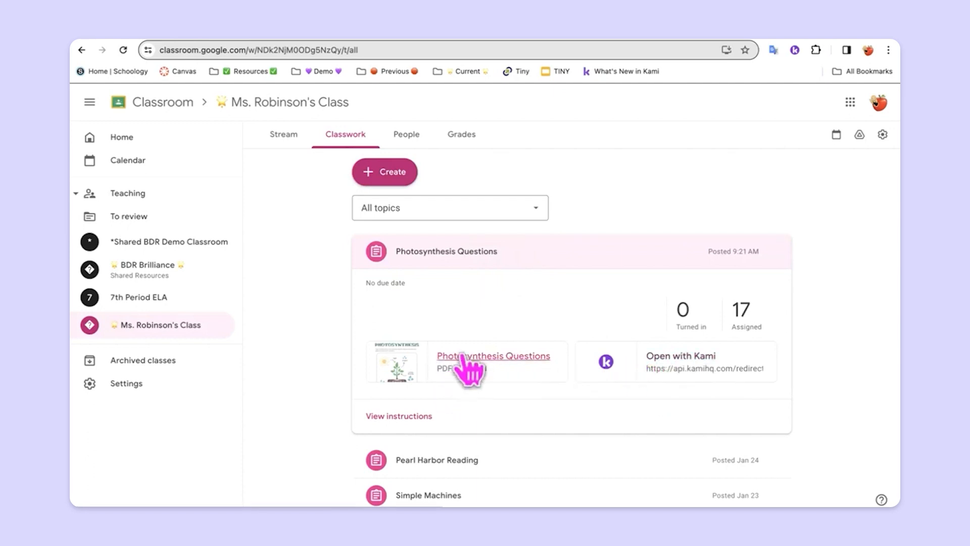
# Open the assignment's attached Photosynthesis Questions PDF from the Classwork page.
pyautogui.click(493, 355)
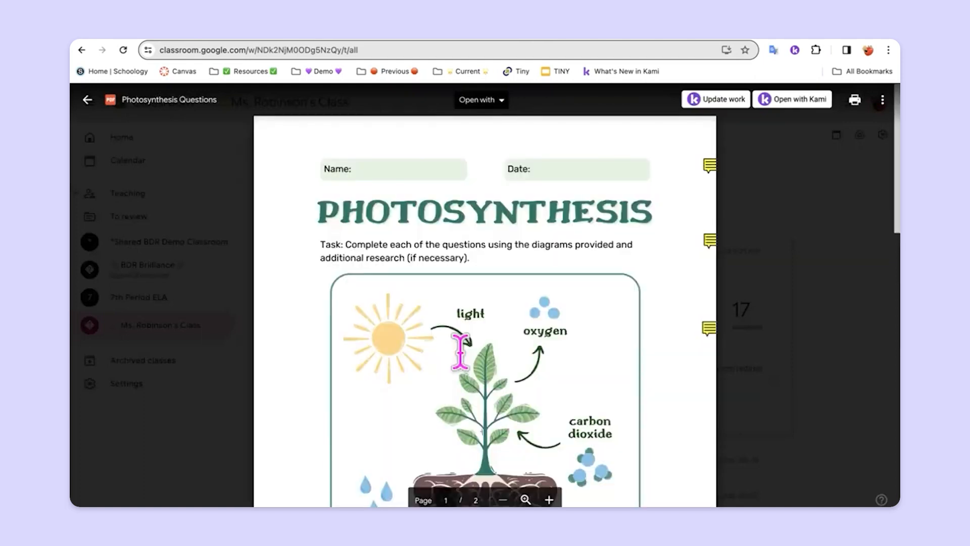
pyautogui.moveTo(655, 178)
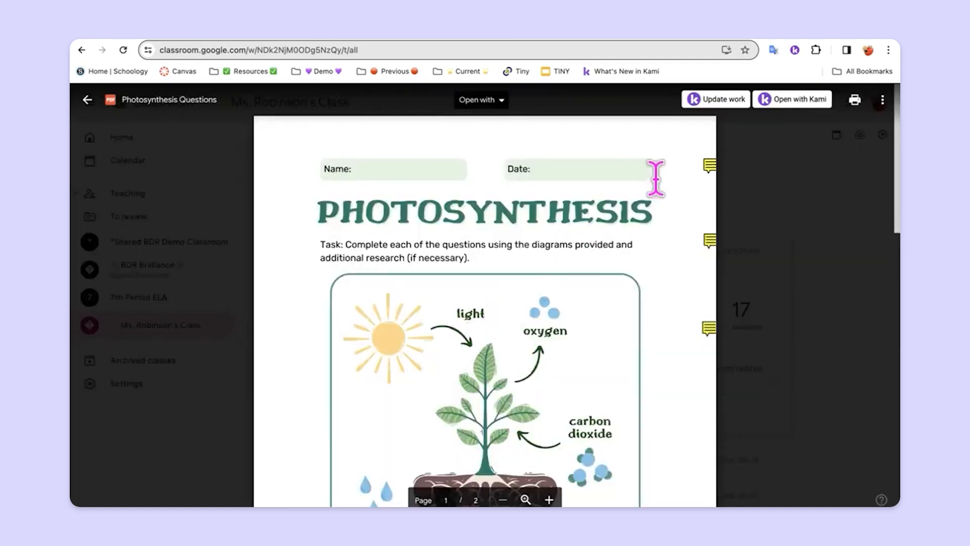
pyautogui.moveTo(727, 117)
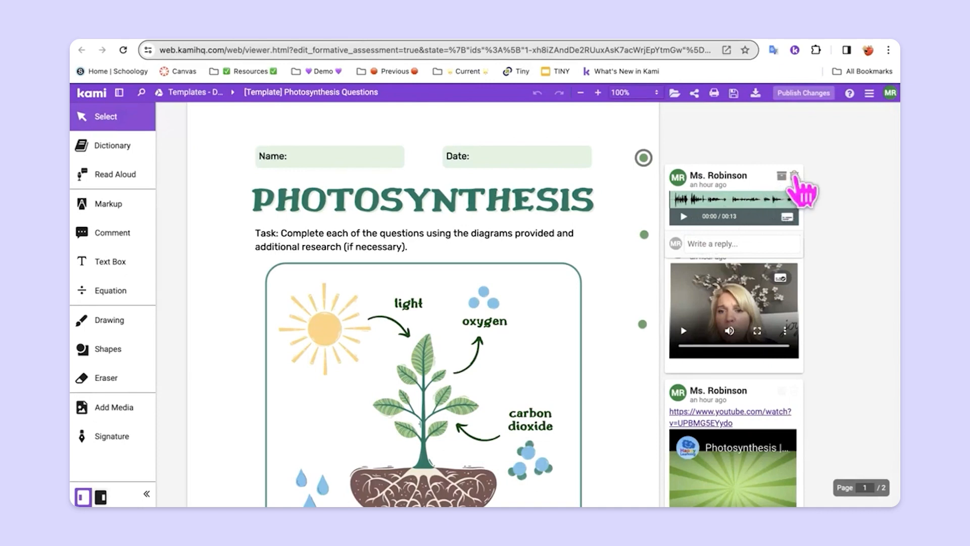
# Replace the old audio with a Smithsonian photosynthesis link comment and a fresh voice comment.
pyautogui.click(112, 233)
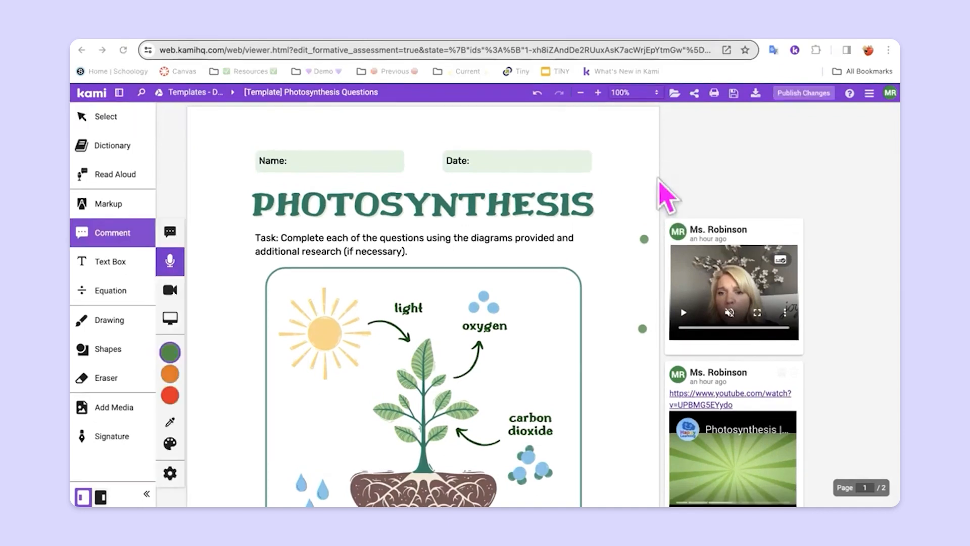
pyautogui.moveTo(699, 183)
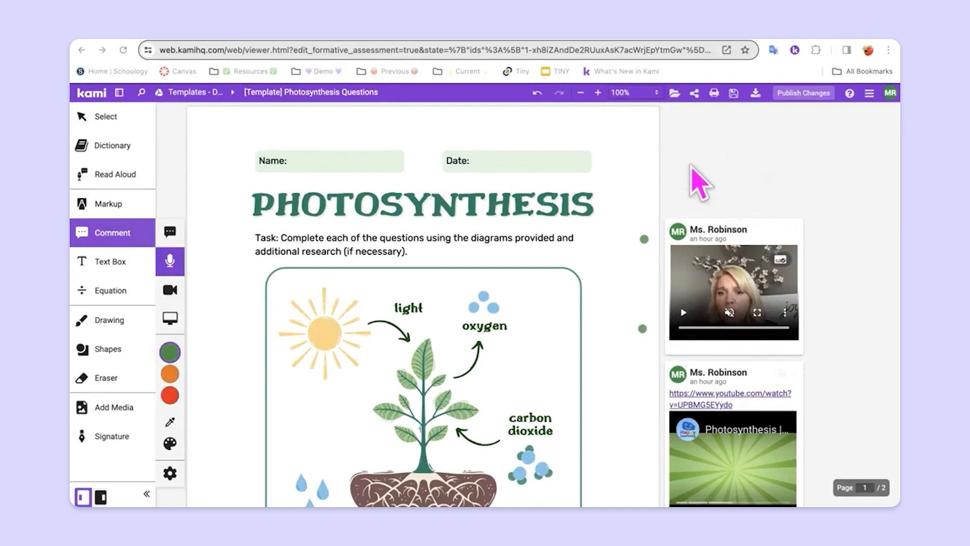
pyautogui.moveTo(562, 46)
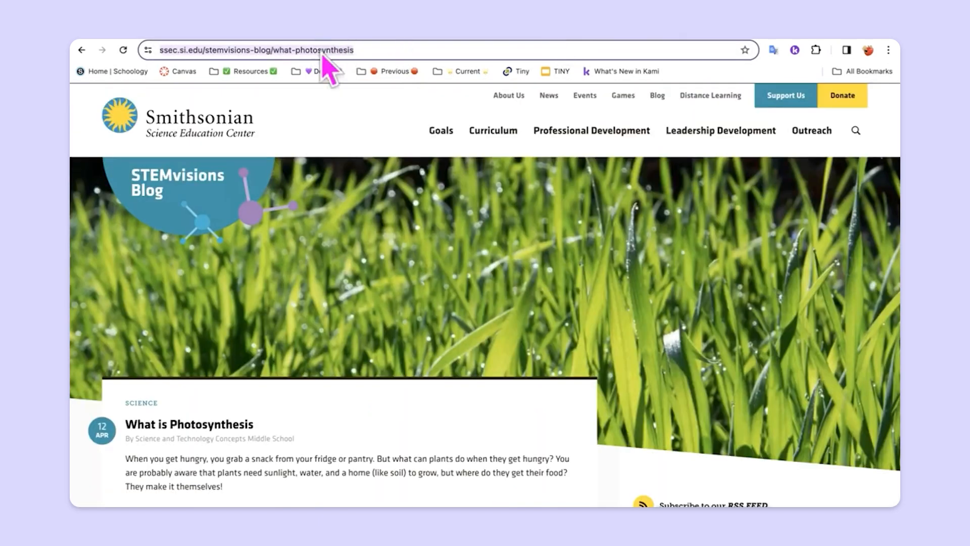
pyautogui.rightClick(321, 51)
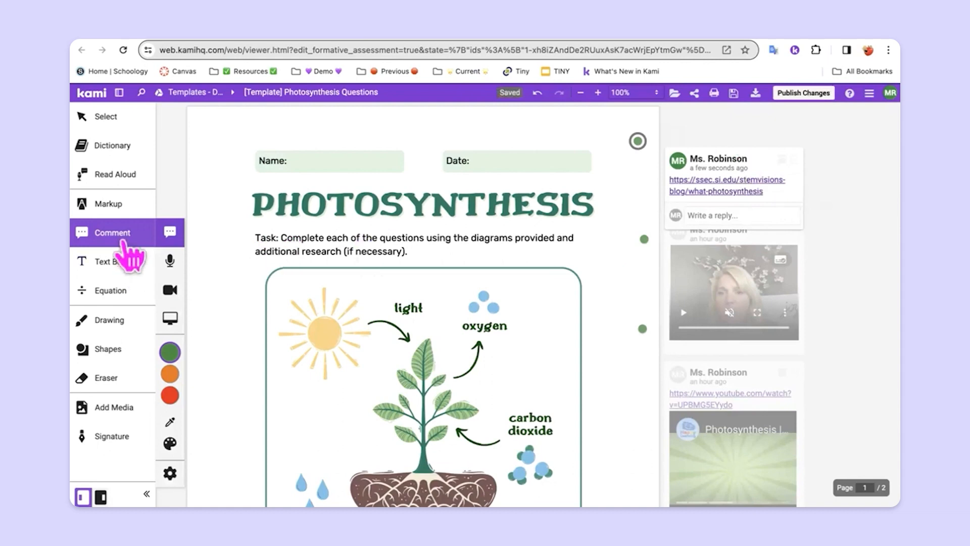
pyautogui.moveTo(169, 260)
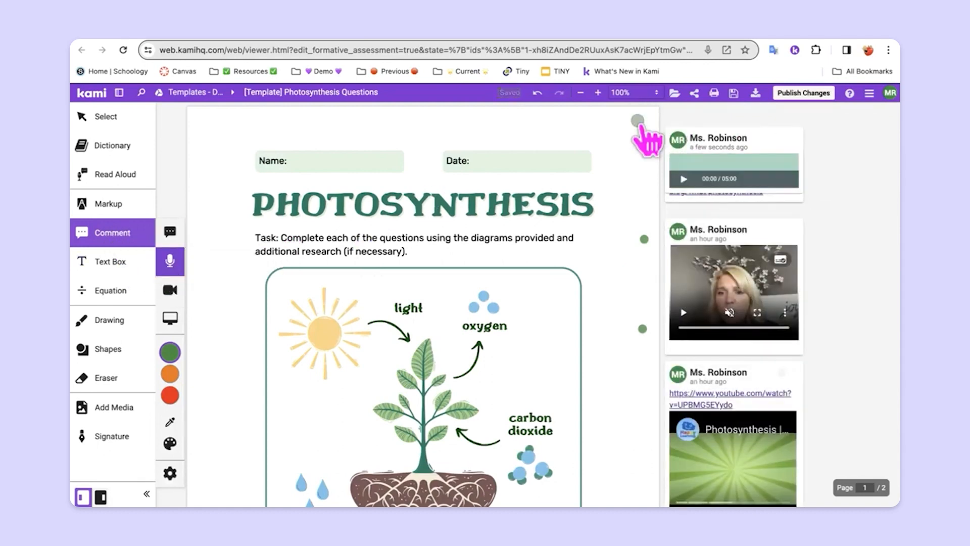
pyautogui.click(637, 121)
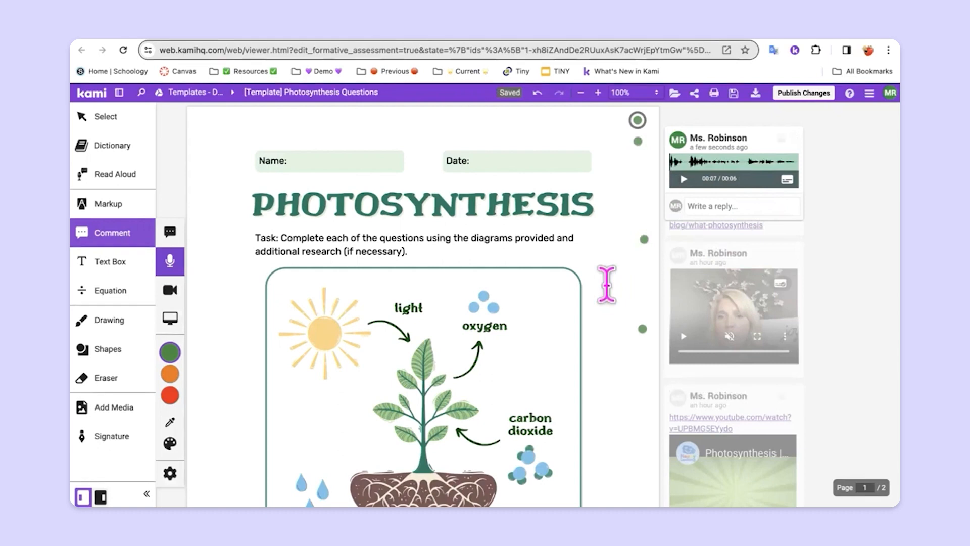
pyautogui.moveTo(749, 207)
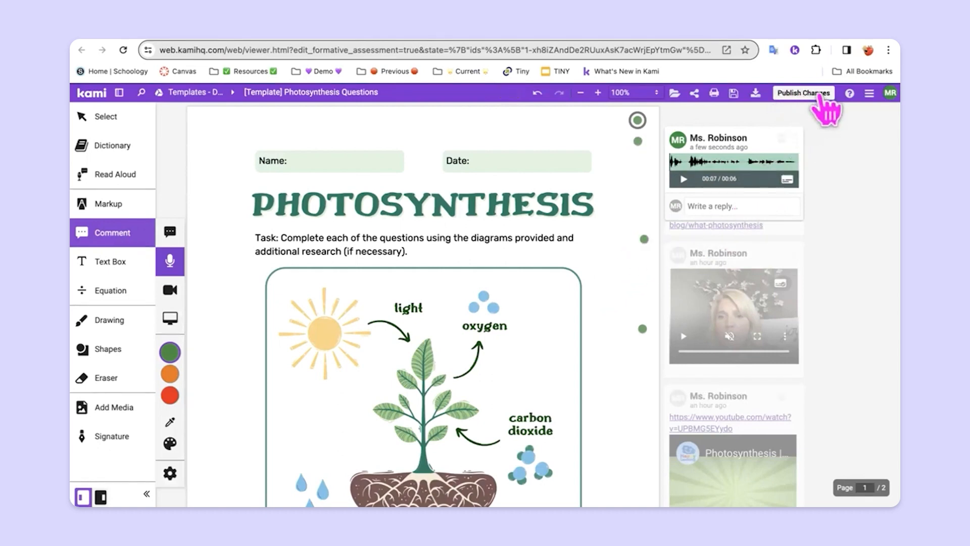
# Publish the template changes to all students' copies of Photosynthesis Questions.
pyautogui.click(804, 92)
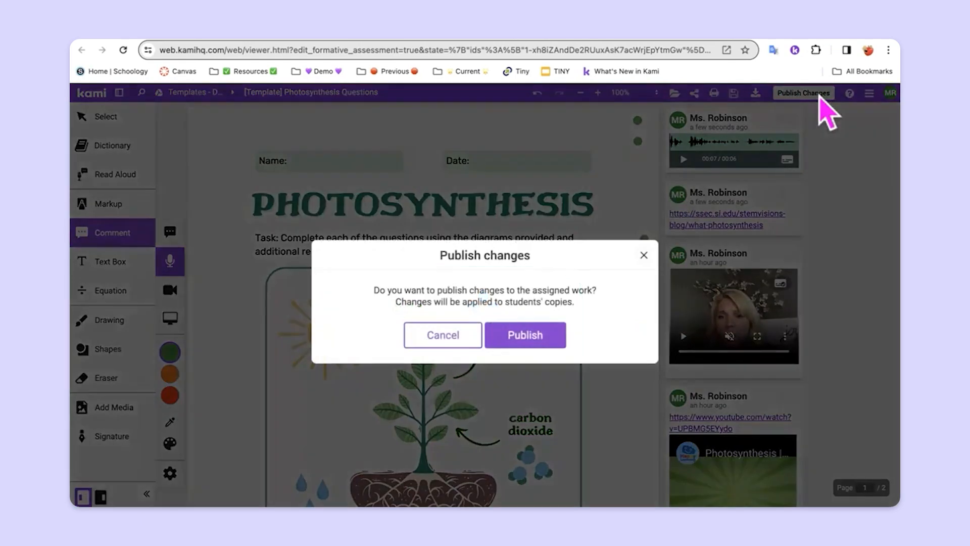
pyautogui.click(524, 334)
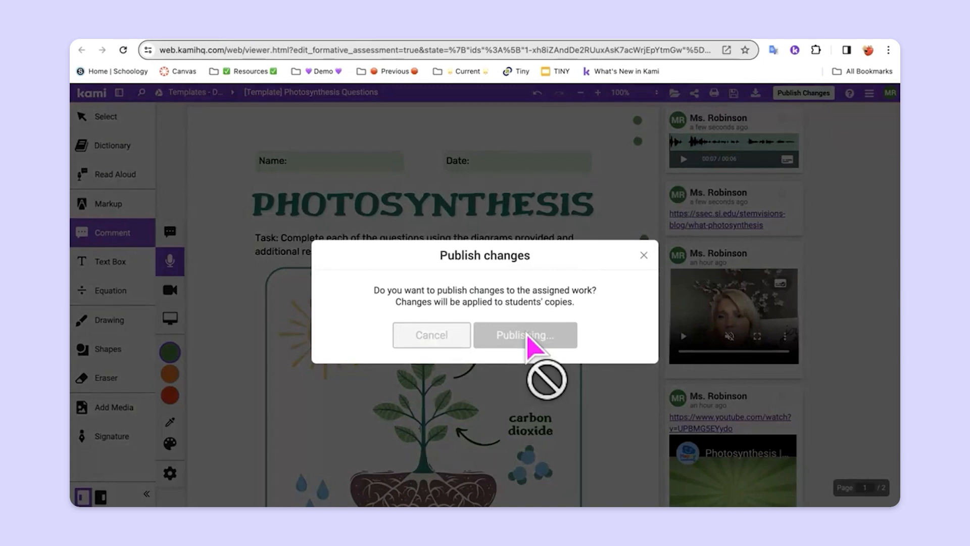
pyautogui.click(524, 334)
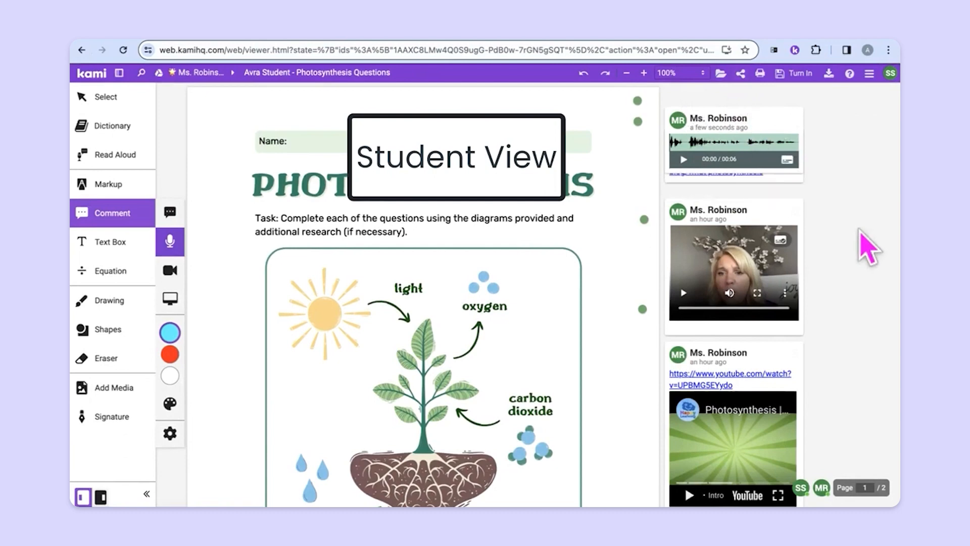
pyautogui.scroll(-3)
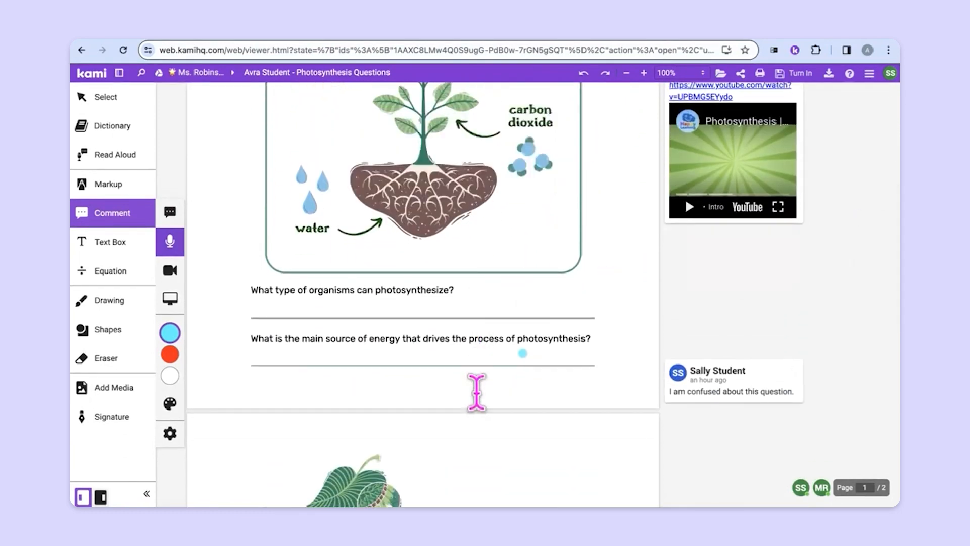
pyautogui.scroll(3)
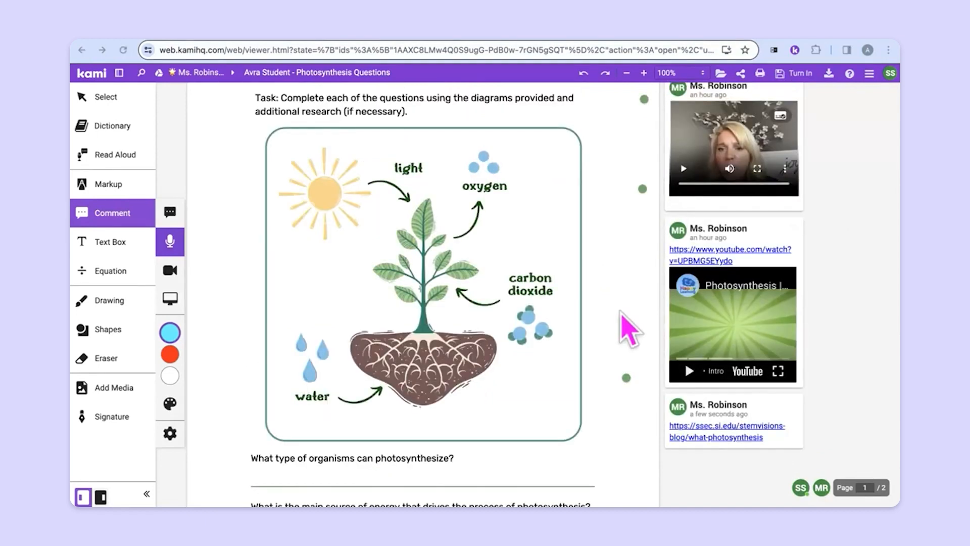
pyautogui.moveTo(803, 90)
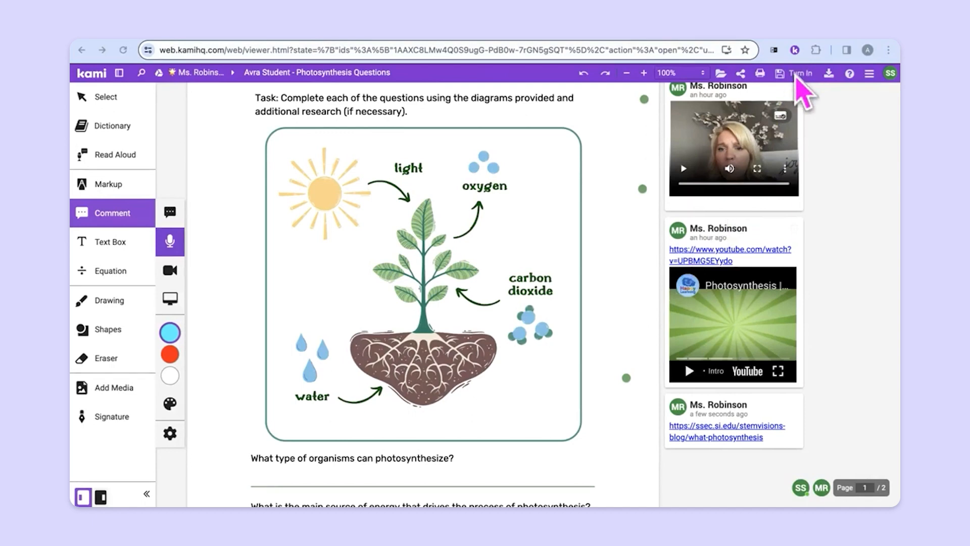
# Turn in the student's Photosynthesis Questions copy, bringing Classroom to 1 of 16 turned in.
pyautogui.click(800, 72)
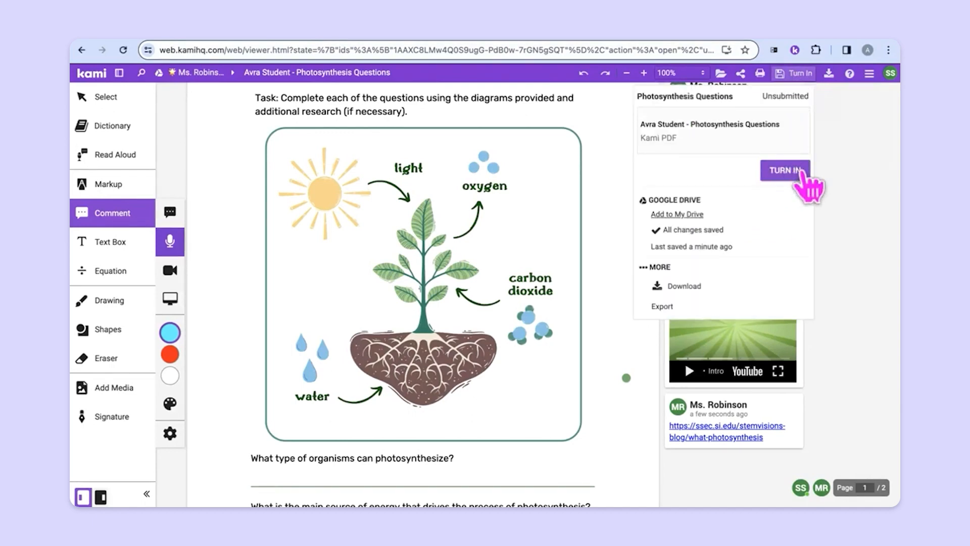
pyautogui.click(784, 172)
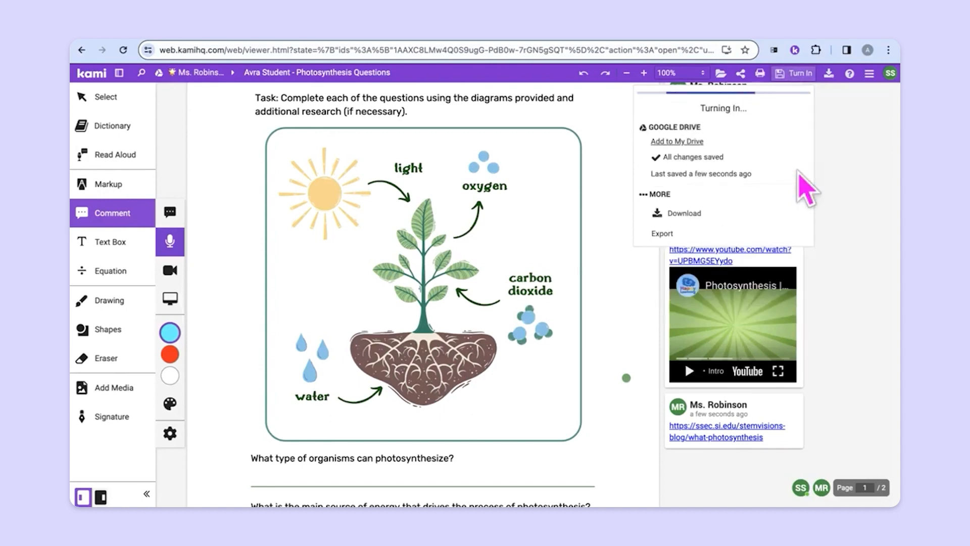
pyautogui.click(797, 73)
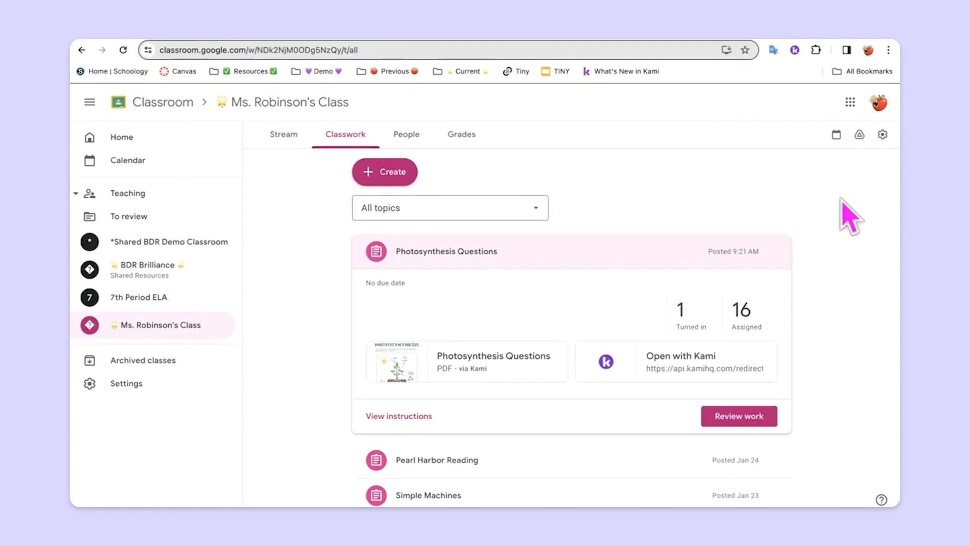
pyautogui.moveTo(849, 220)
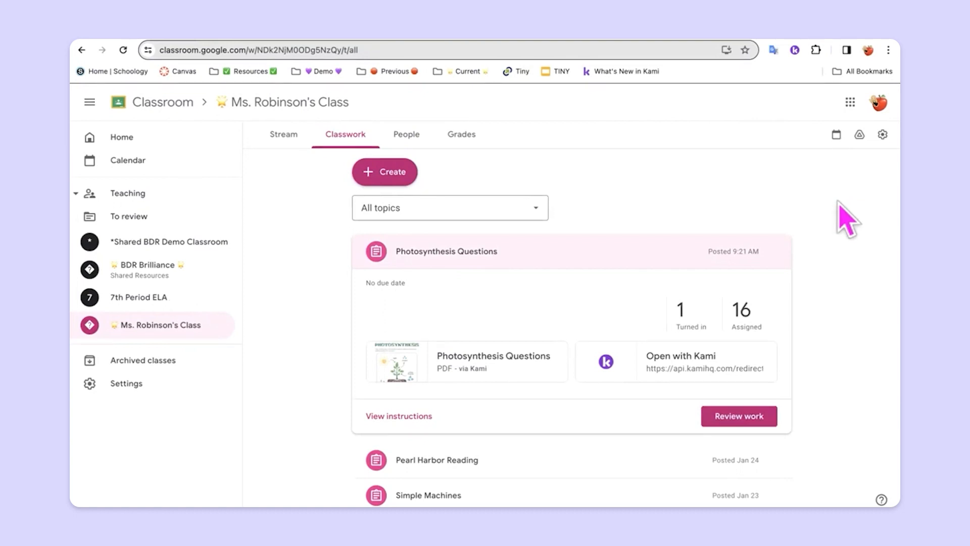
# Review work on Photosynthesis Questions and load Avra Student's turned-in copy in the grader.
pyautogui.click(737, 415)
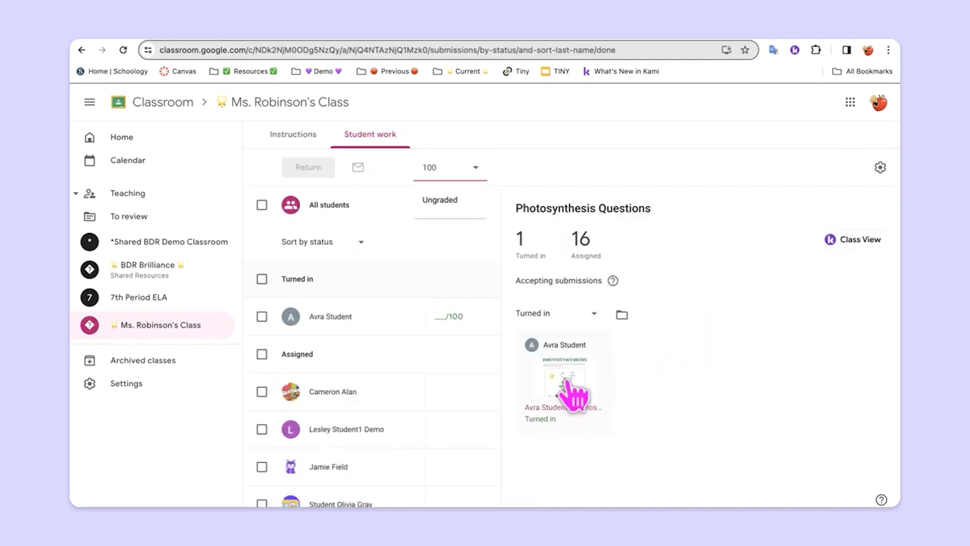
pyautogui.click(564, 379)
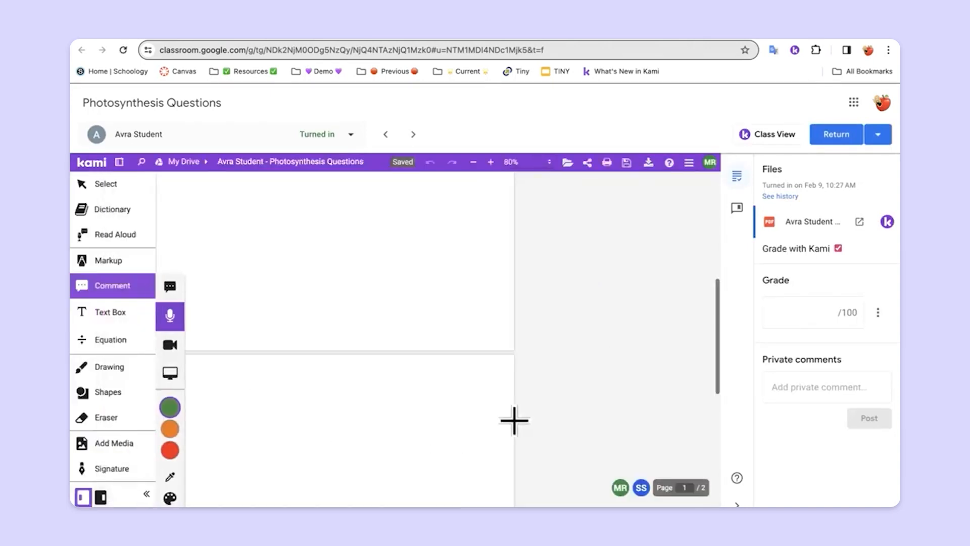
# Mark the first two questions with a pink bracket and add a Big Progress sticker beside them.
pyautogui.scroll(-3)
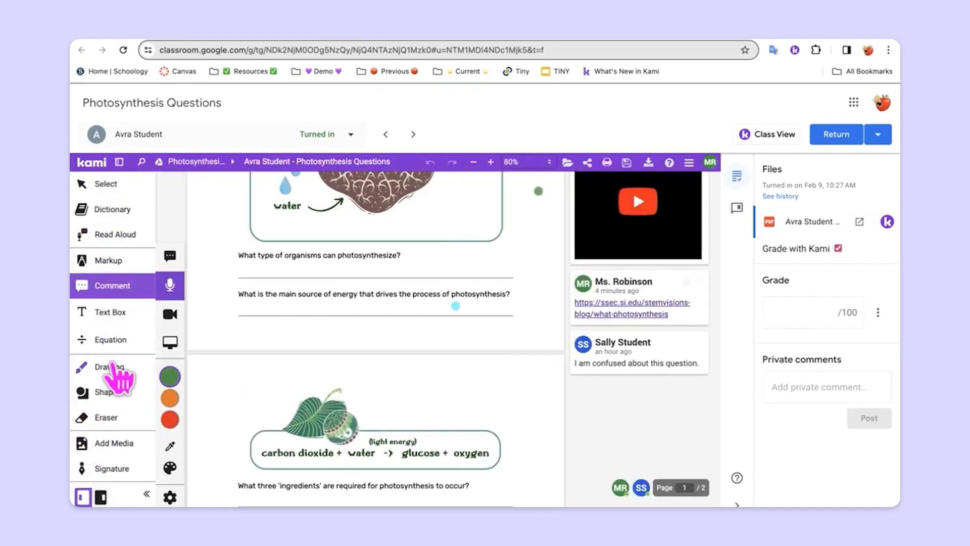
pyautogui.click(109, 366)
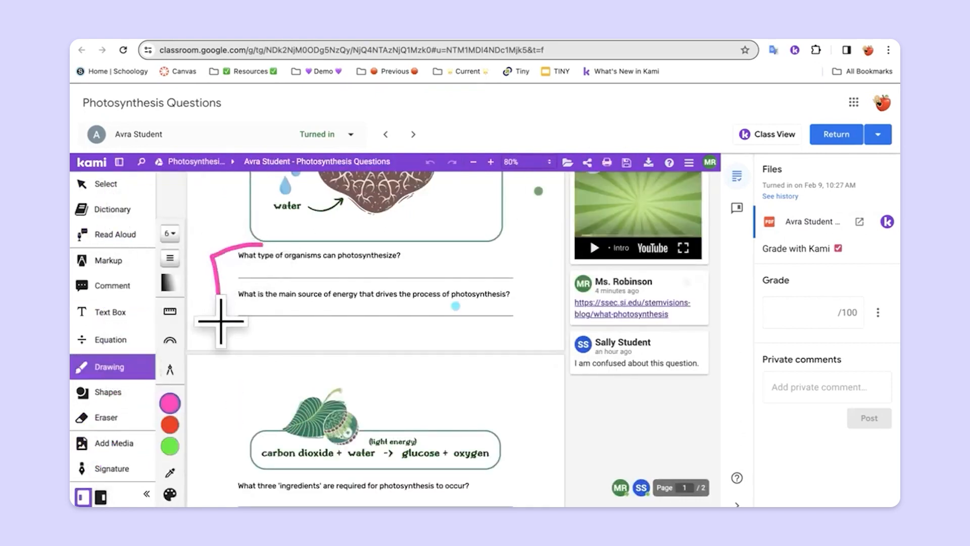
pyautogui.click(112, 285)
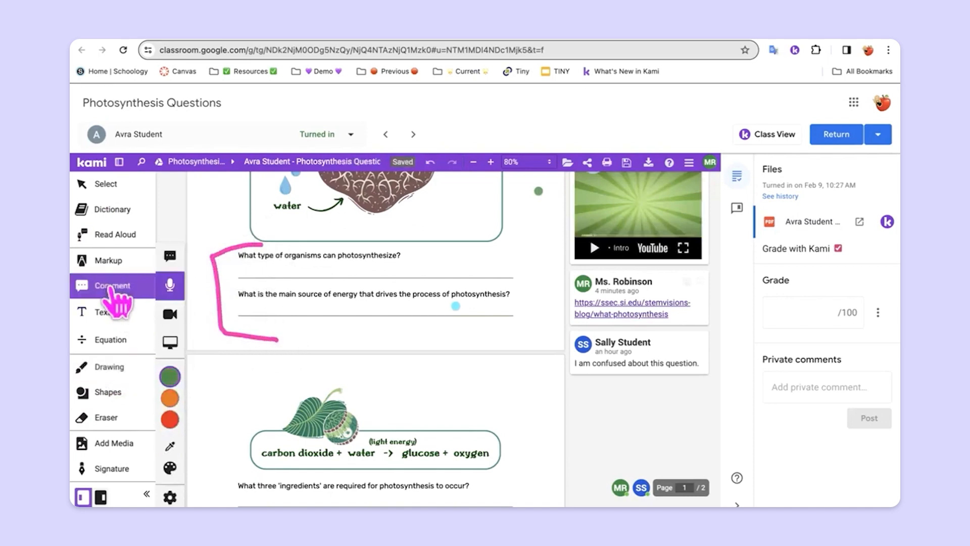
pyautogui.moveTo(123, 452)
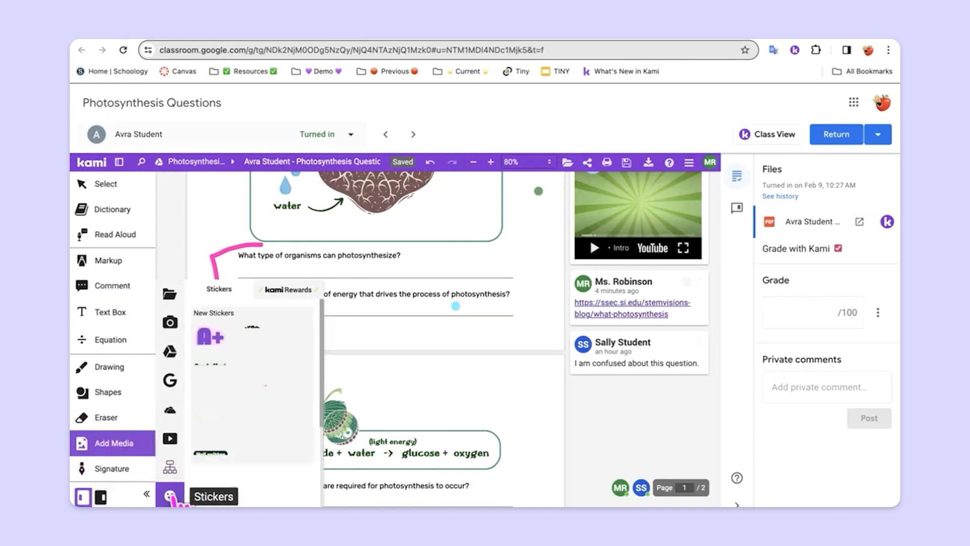
pyautogui.click(251, 336)
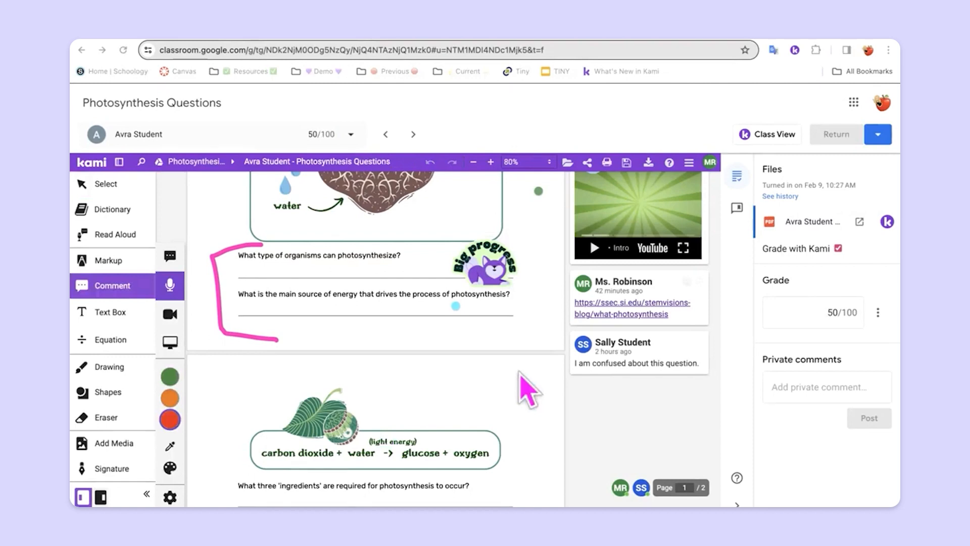
pyautogui.moveTo(560, 347)
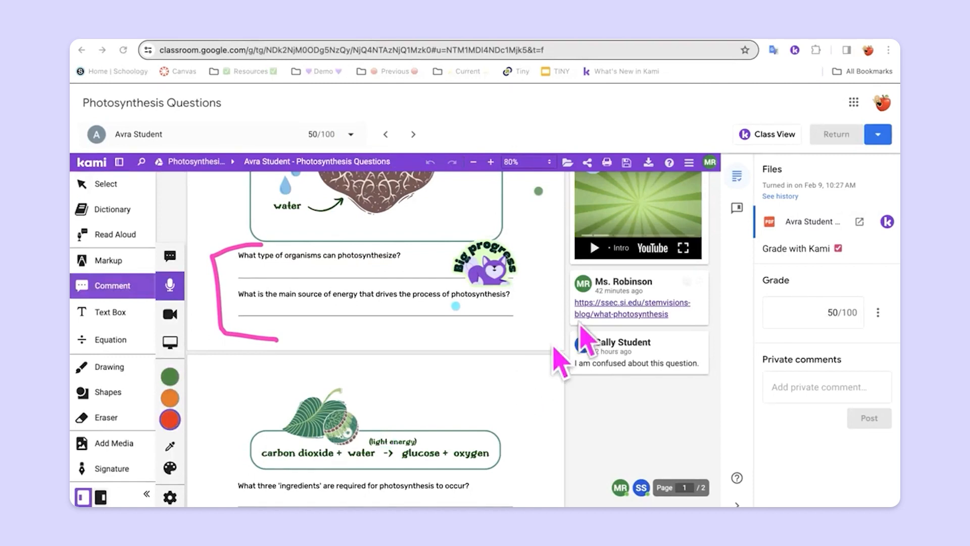
pyautogui.moveTo(760, 137)
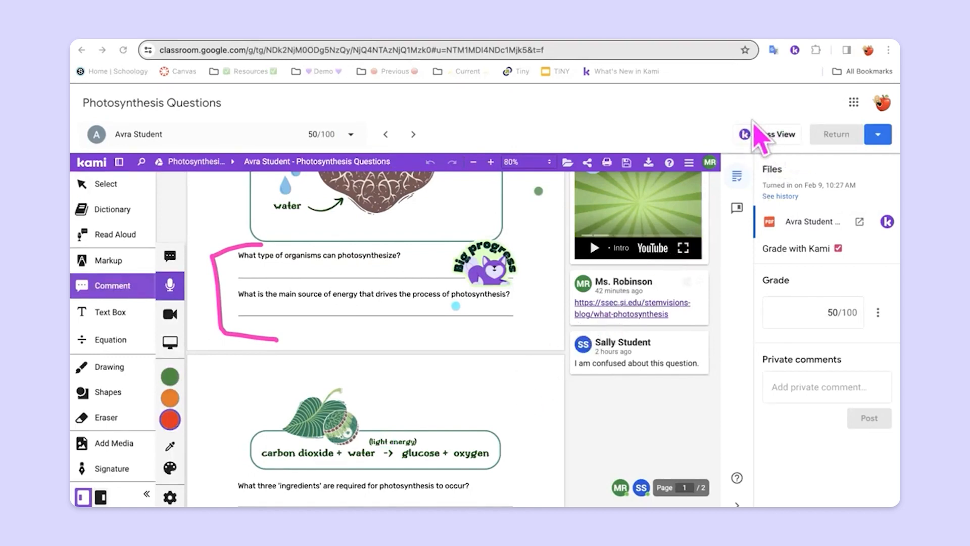
pyautogui.moveTo(532, 111)
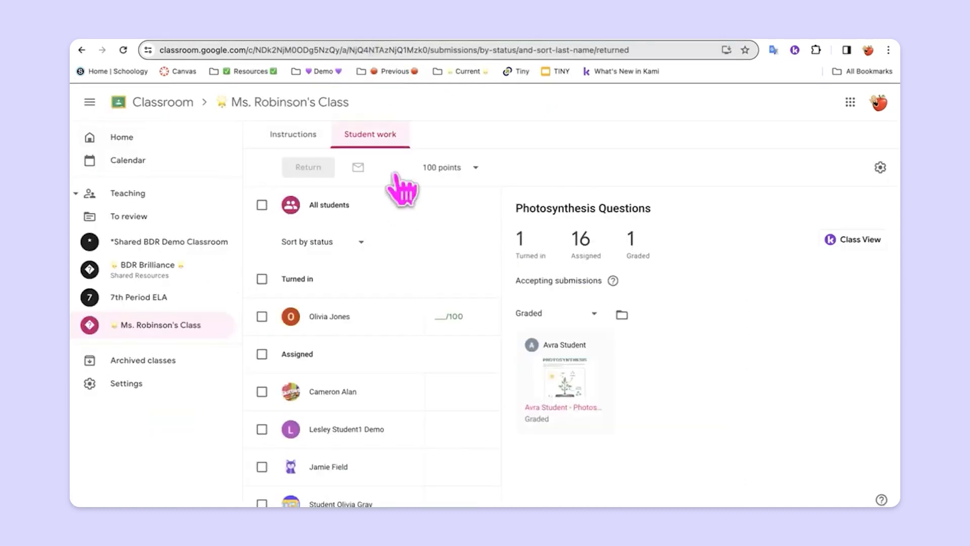
pyautogui.moveTo(717, 377)
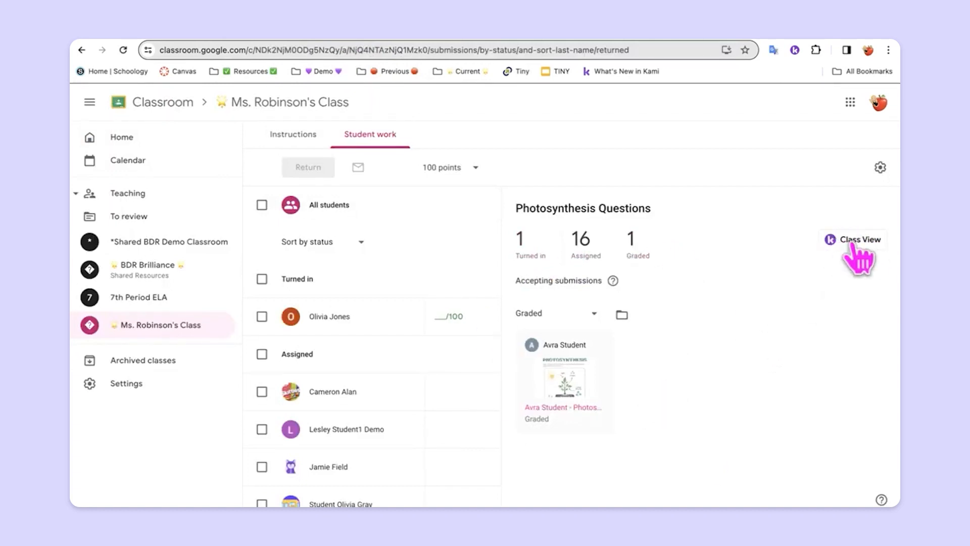
# Show all 18 student copies side by side in Class View and reveal the Sort By choices.
pyautogui.click(857, 240)
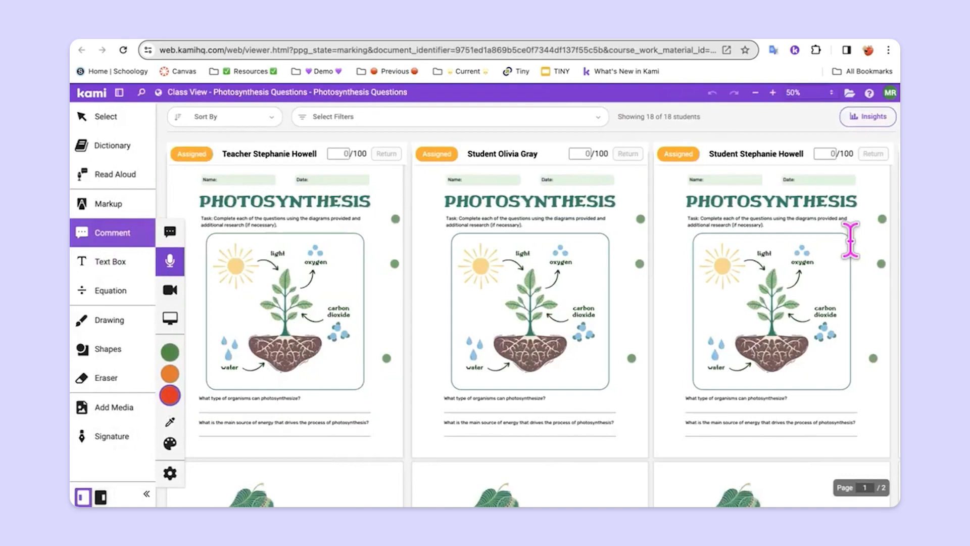
pyautogui.moveTo(720, 164)
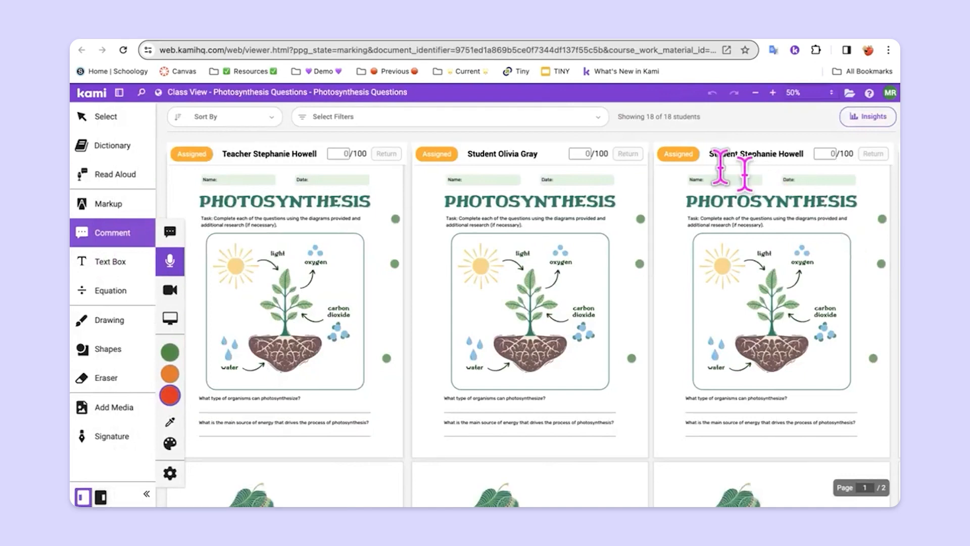
pyautogui.moveTo(296, 261)
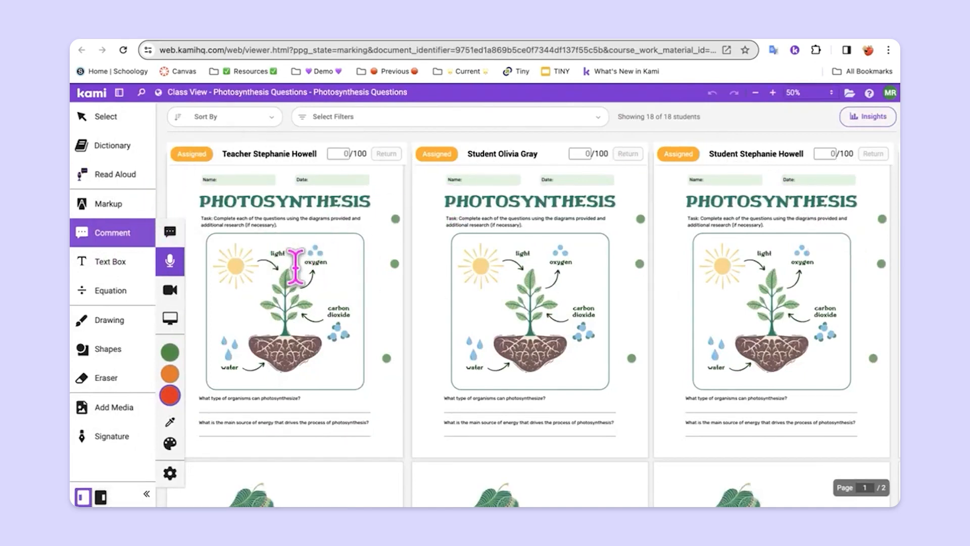
pyautogui.moveTo(328, 153)
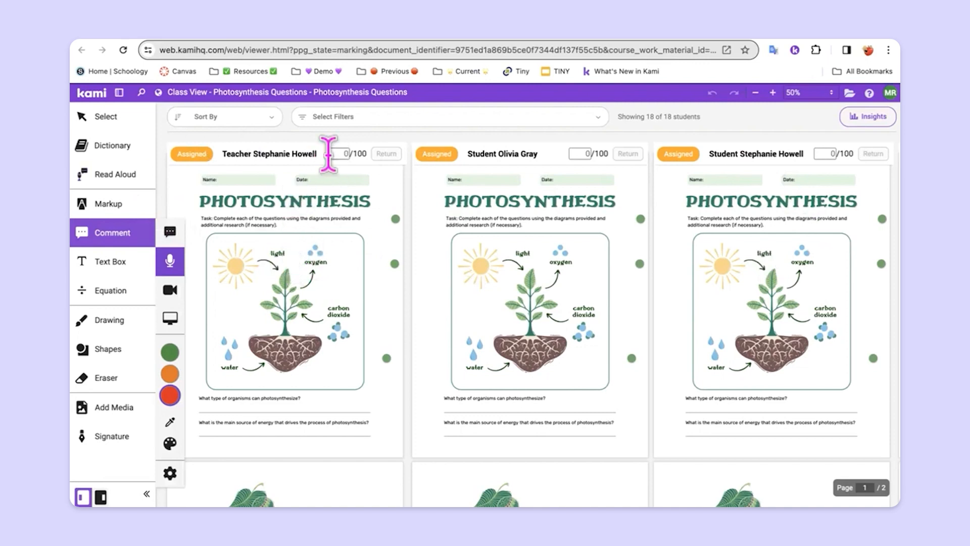
pyautogui.moveTo(401, 175)
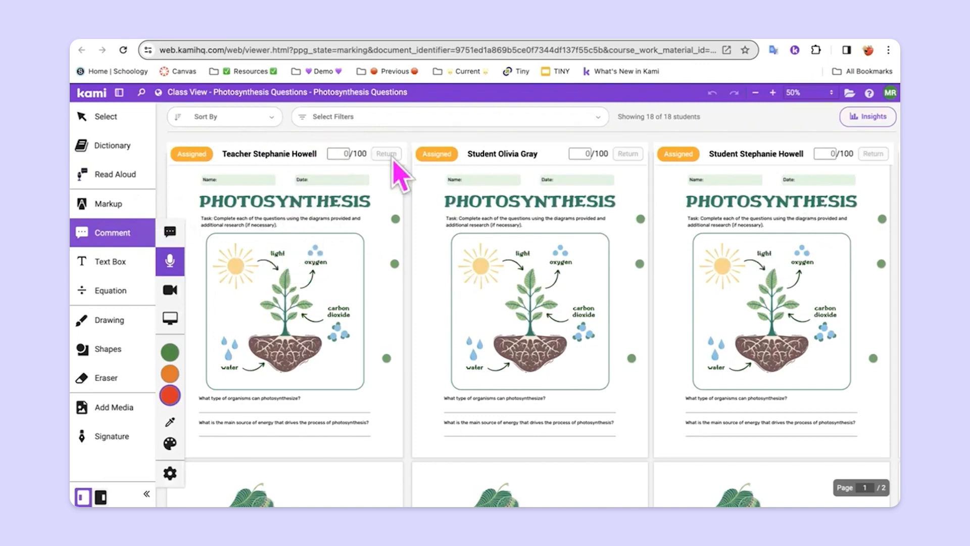
pyautogui.moveTo(544, 180)
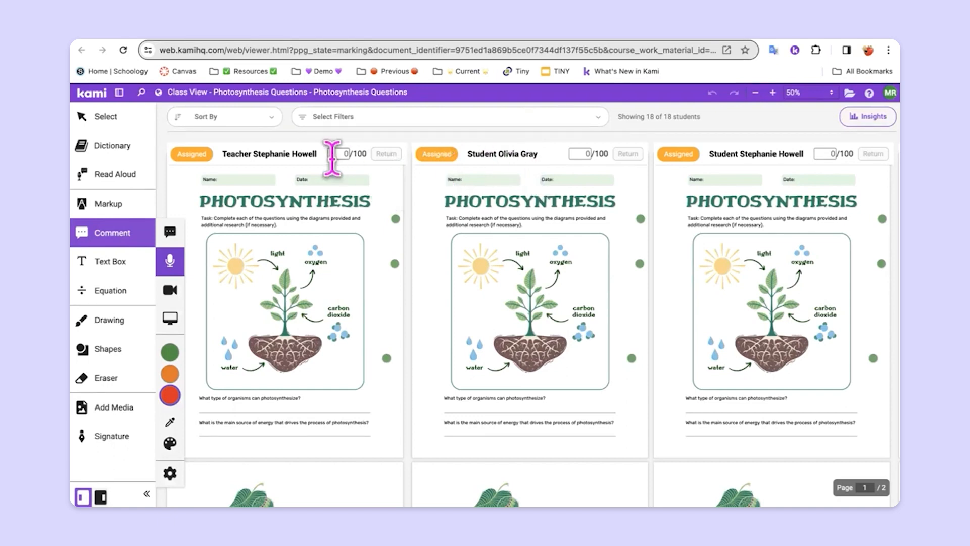
pyautogui.click(225, 116)
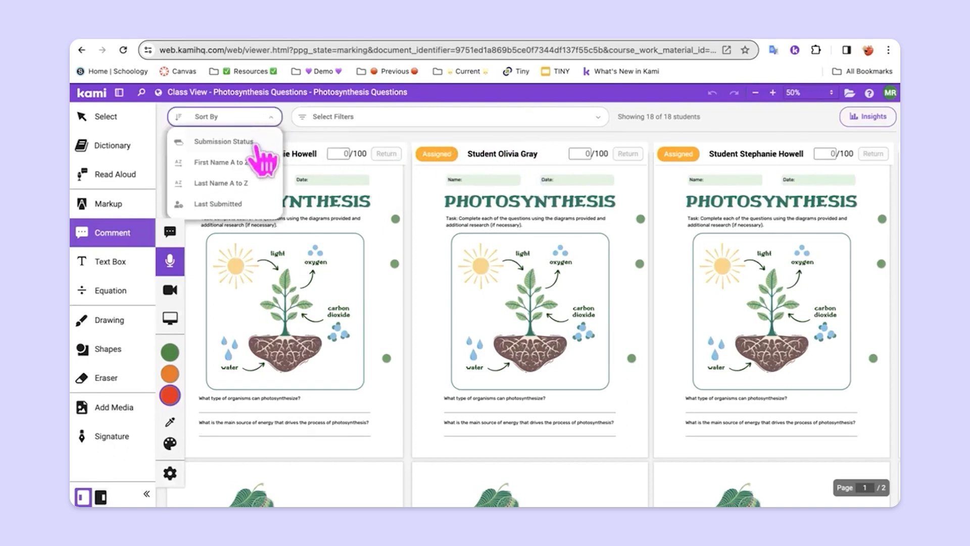
pyautogui.moveTo(260, 229)
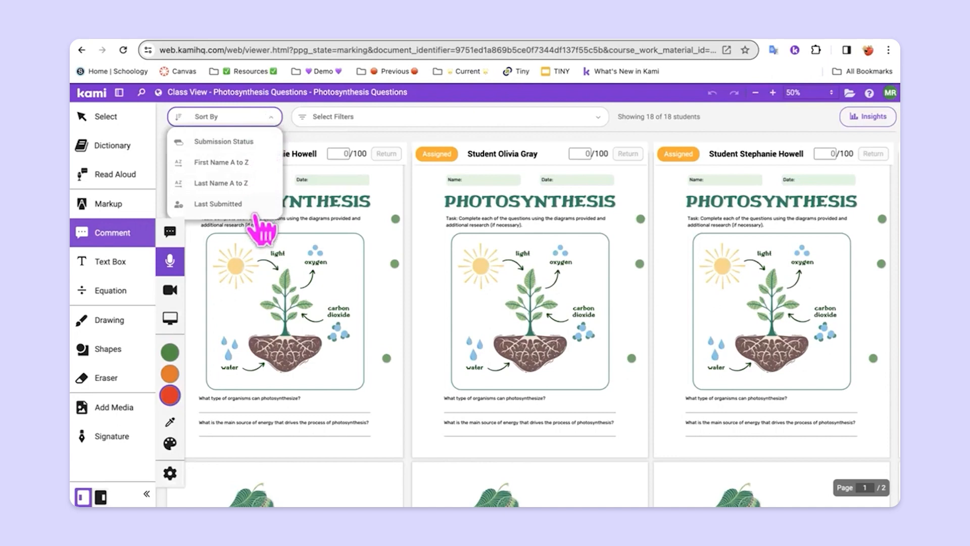
pyautogui.moveTo(260, 151)
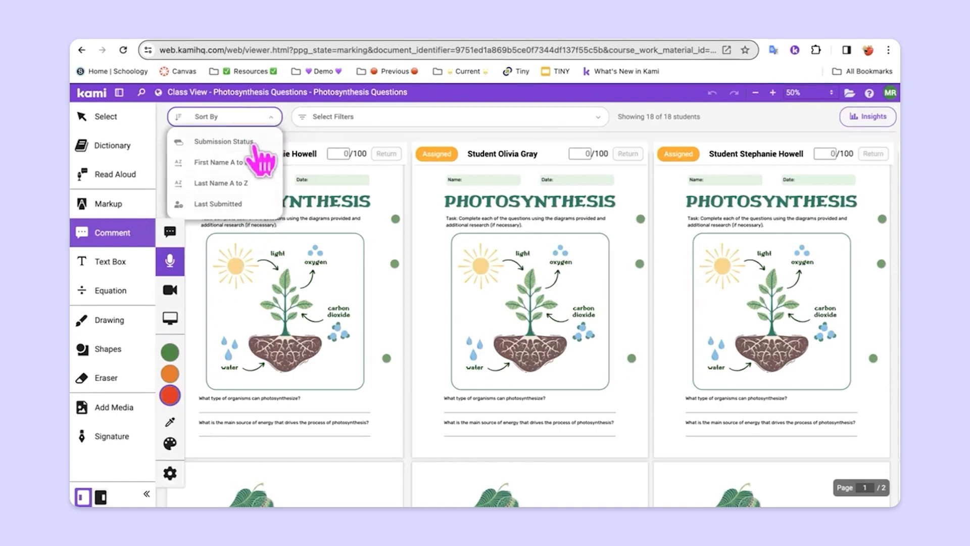
pyautogui.click(224, 142)
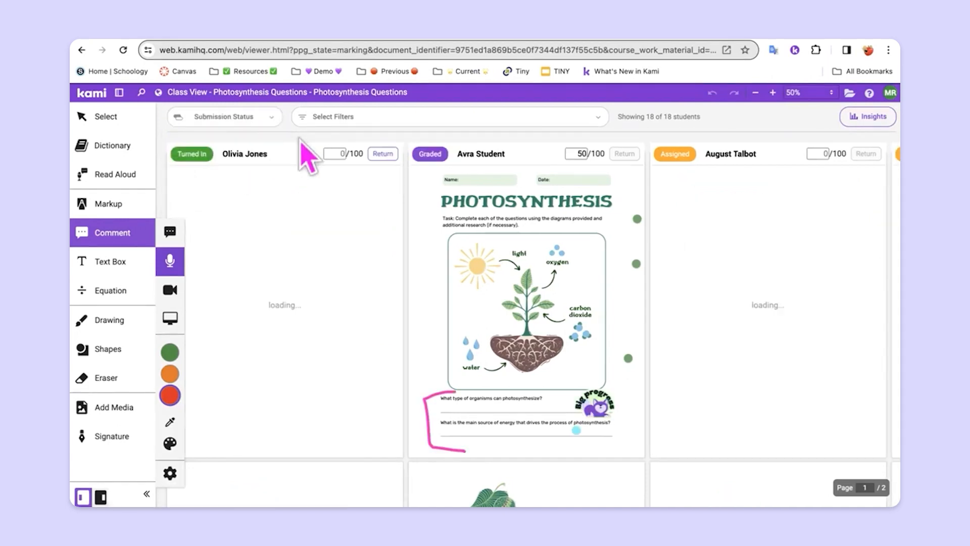
pyautogui.moveTo(346, 179)
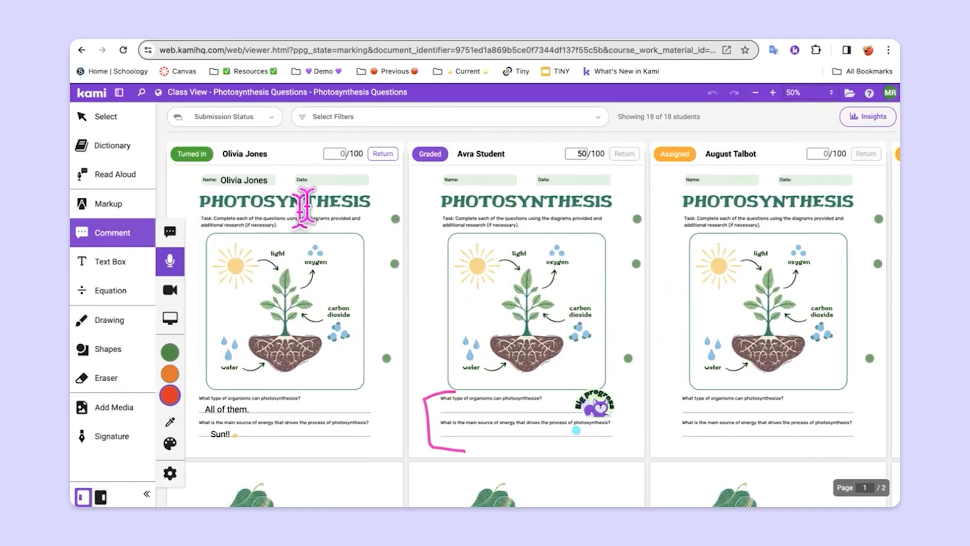
pyautogui.moveTo(210, 365)
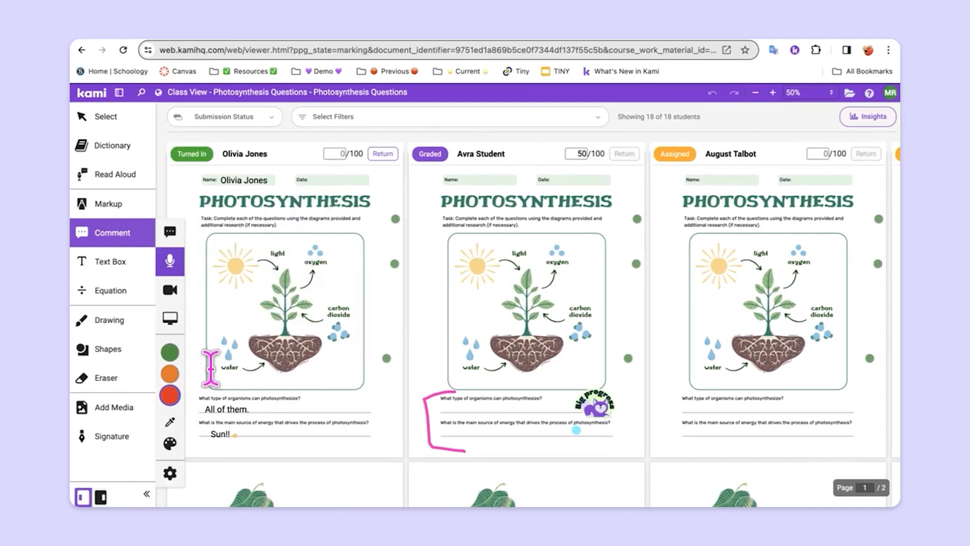
pyautogui.moveTo(123, 365)
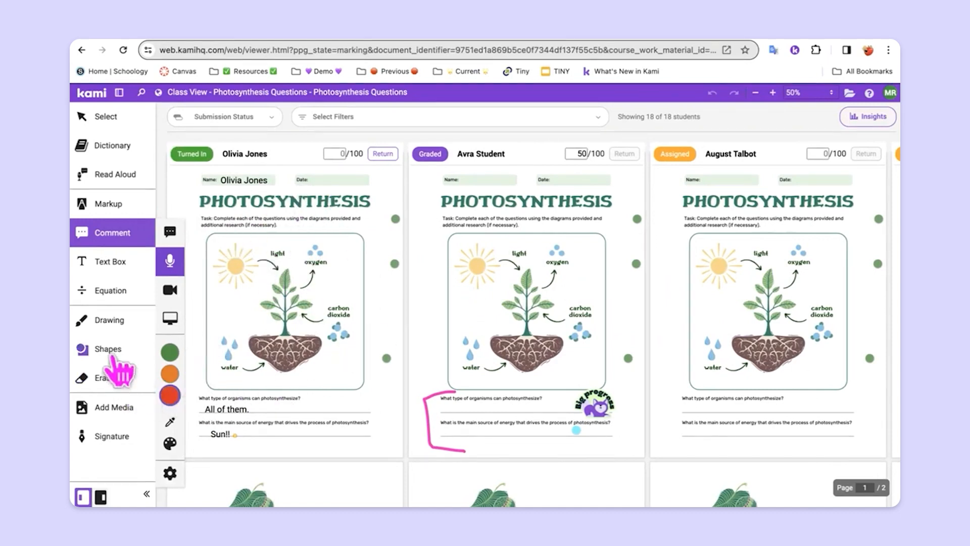
pyautogui.click(107, 319)
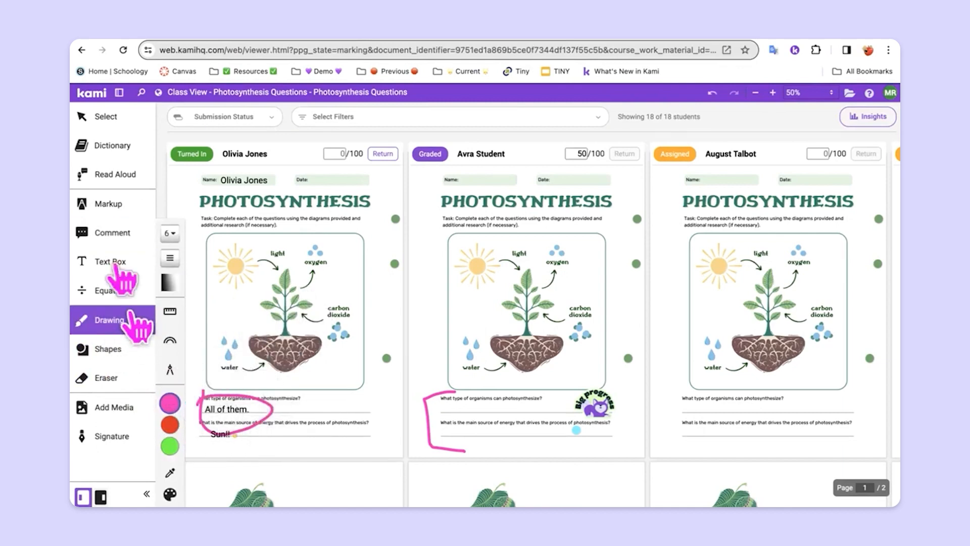
pyautogui.click(112, 233)
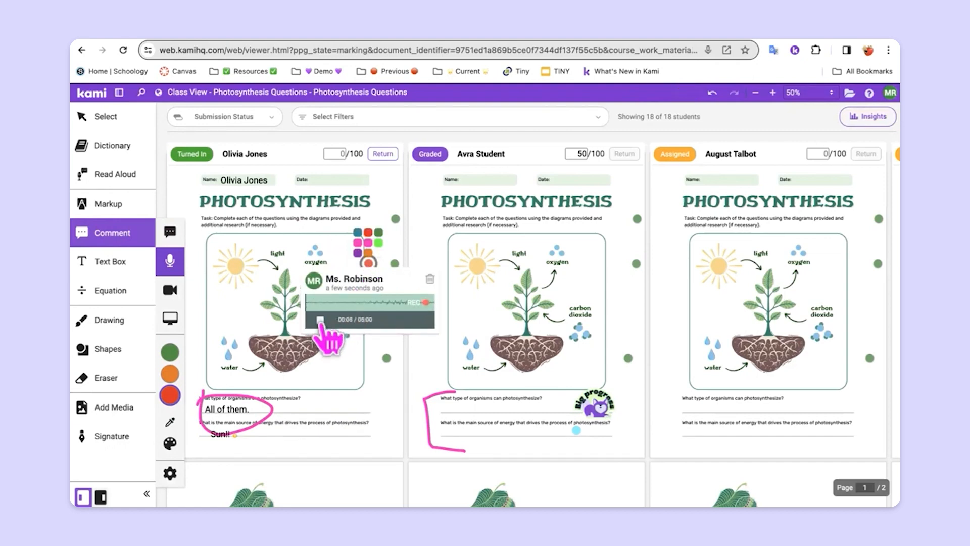
pyautogui.click(409, 302)
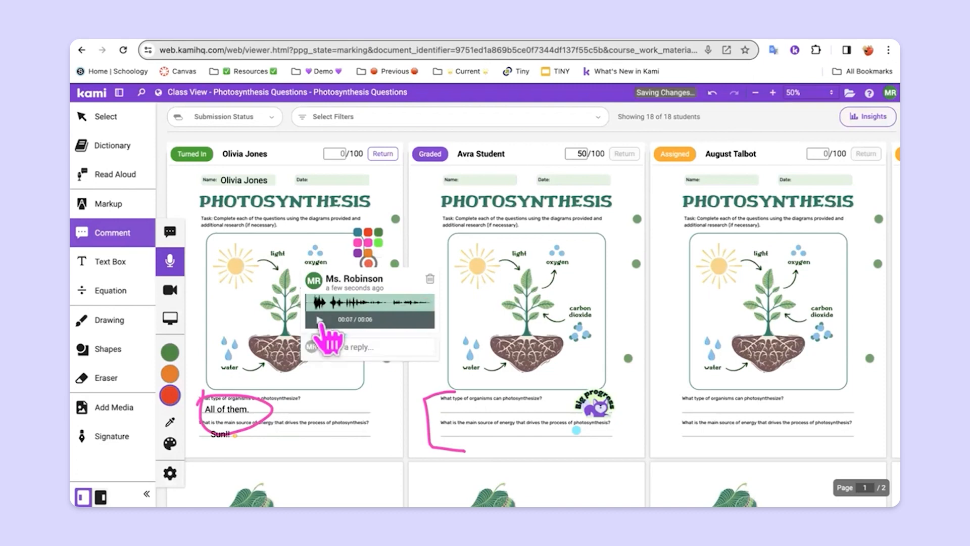
pyautogui.hscroll(3)
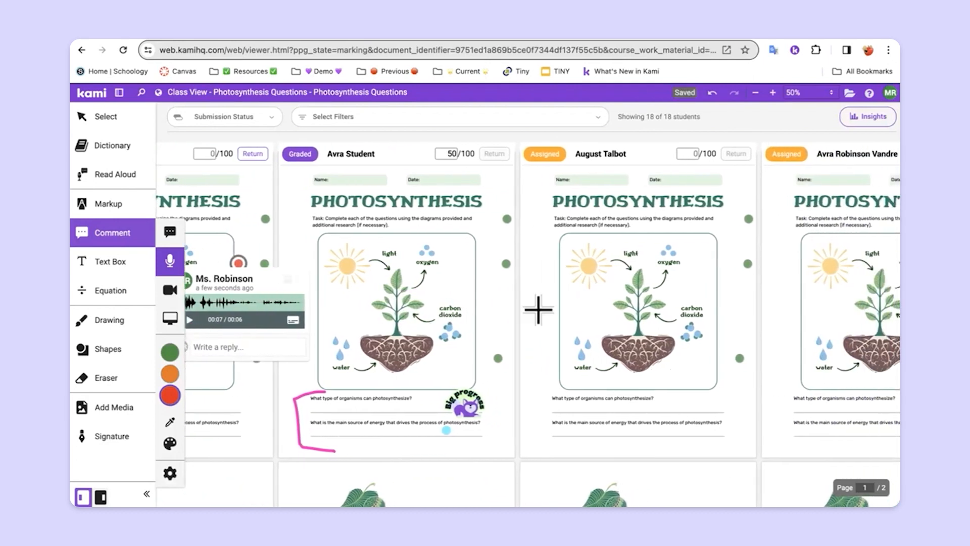
pyautogui.hscroll(3)
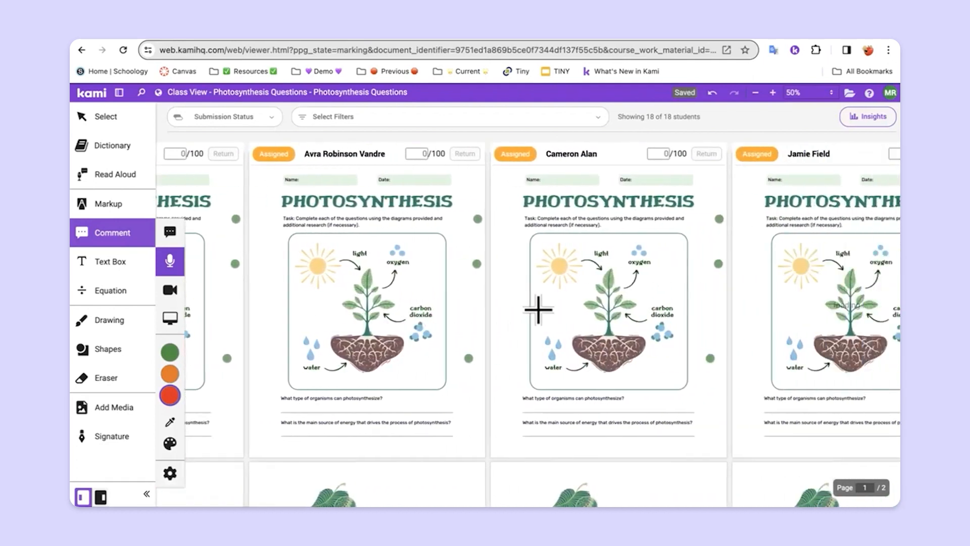
pyautogui.hscroll(3)
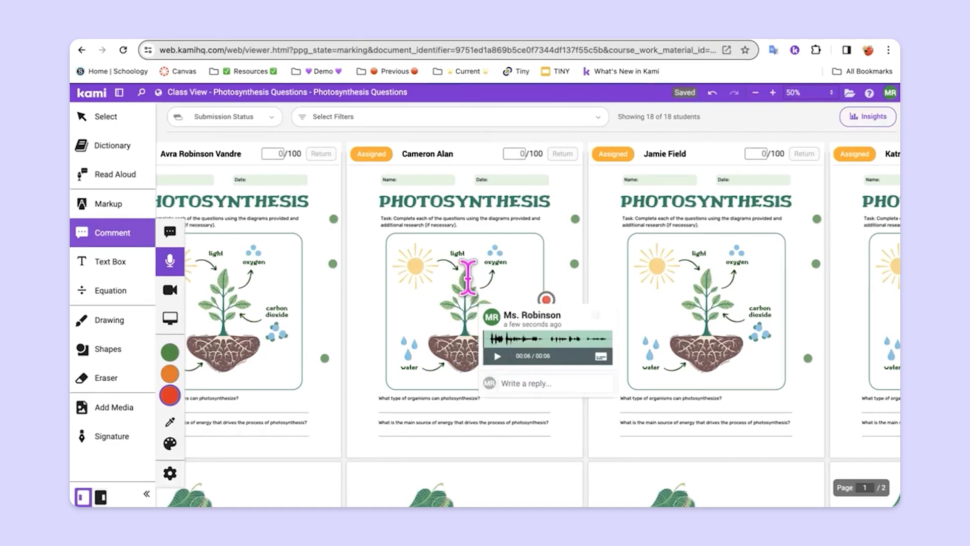
pyautogui.hscroll(3)
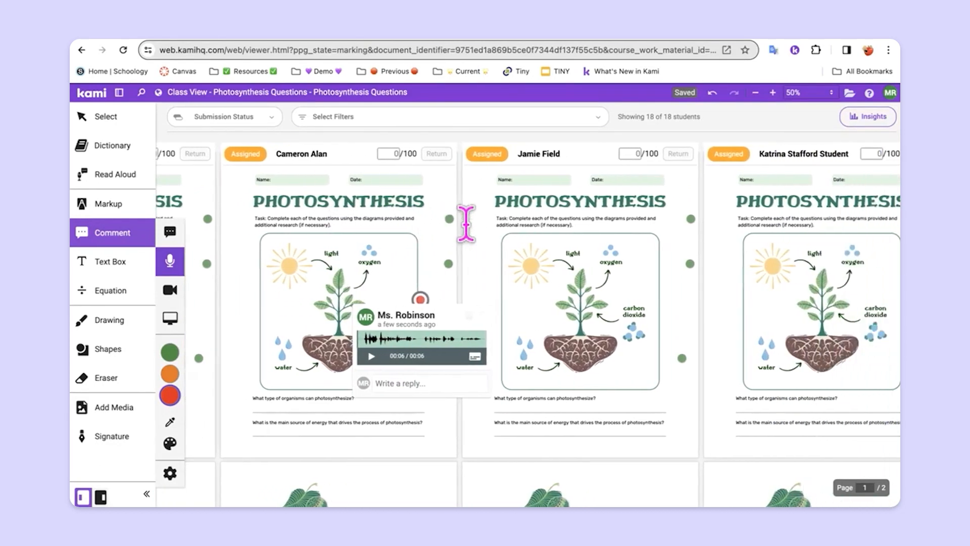
pyautogui.hscroll(3)
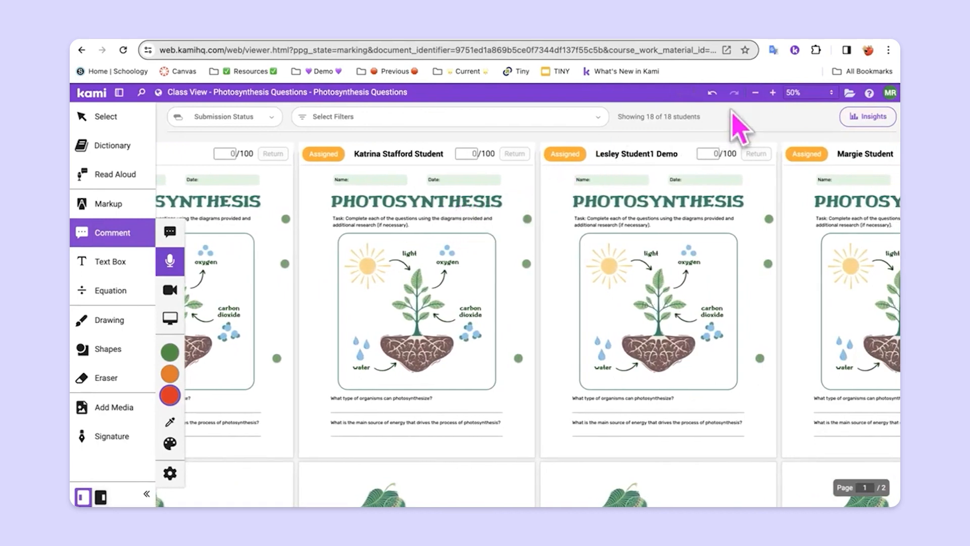
# Adjust Class View zoom to 40% so several worksheets and second pages fit on screen.
pyautogui.click(773, 92)
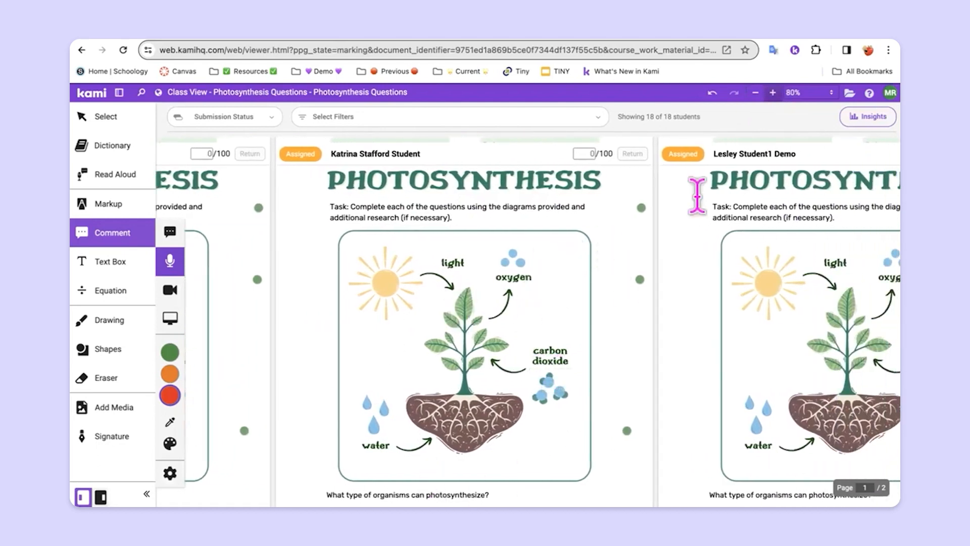
pyautogui.click(754, 92)
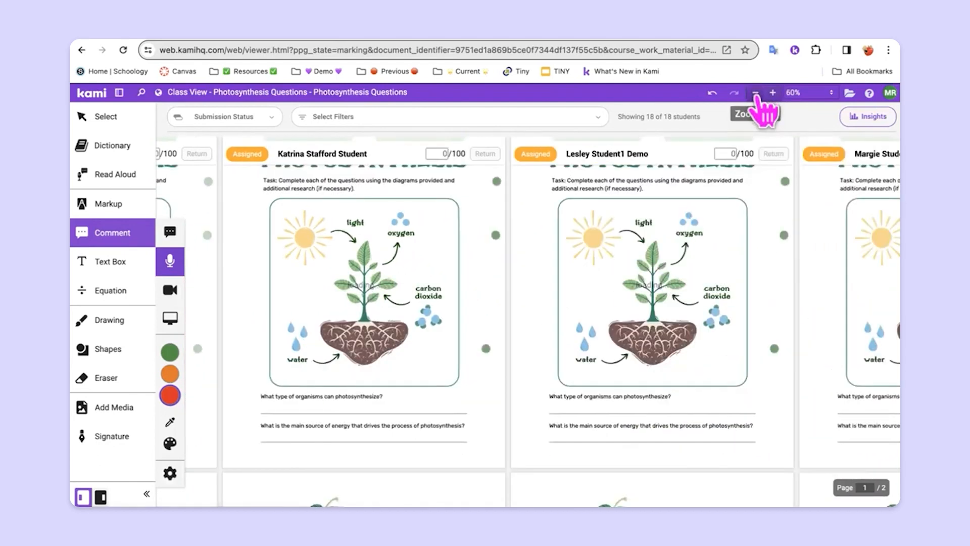
pyautogui.click(756, 92)
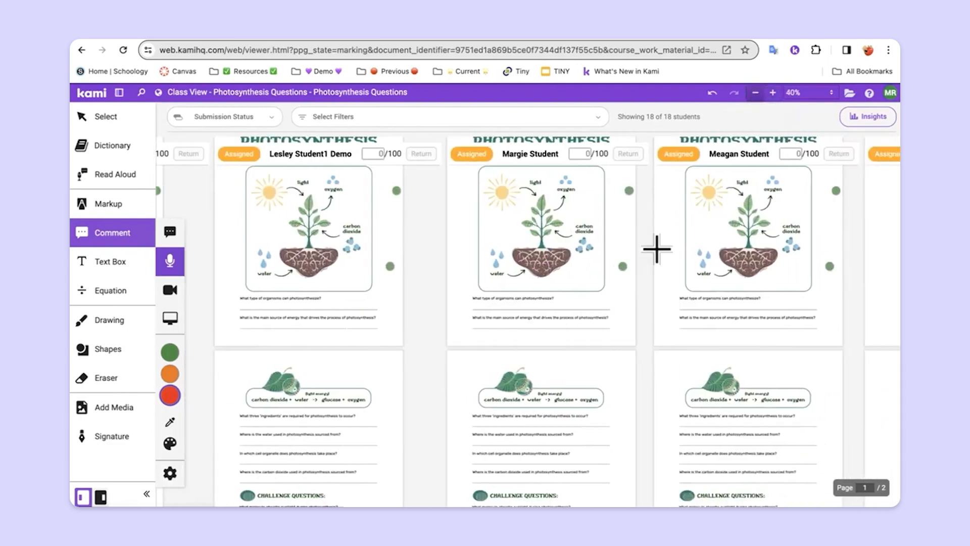
pyautogui.hscroll(3)
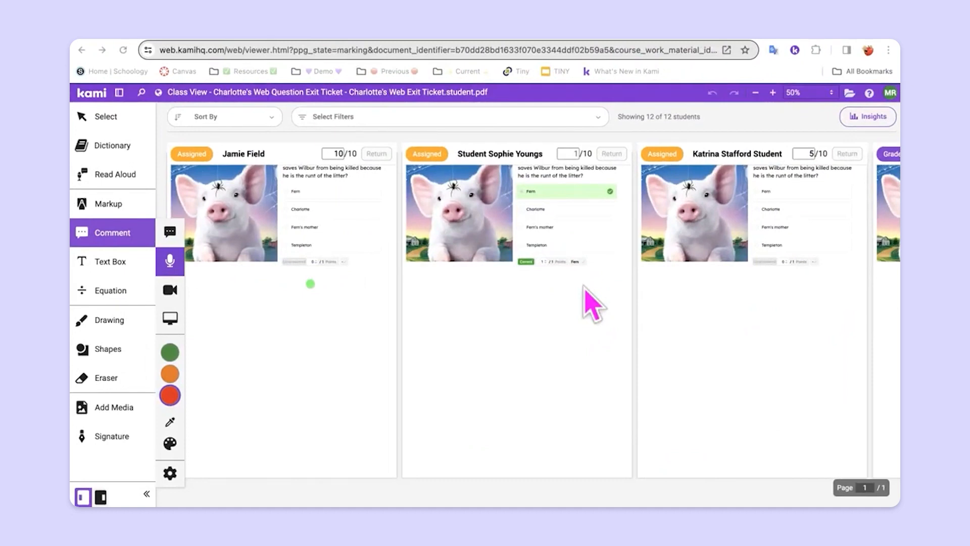
pyautogui.moveTo(511, 217)
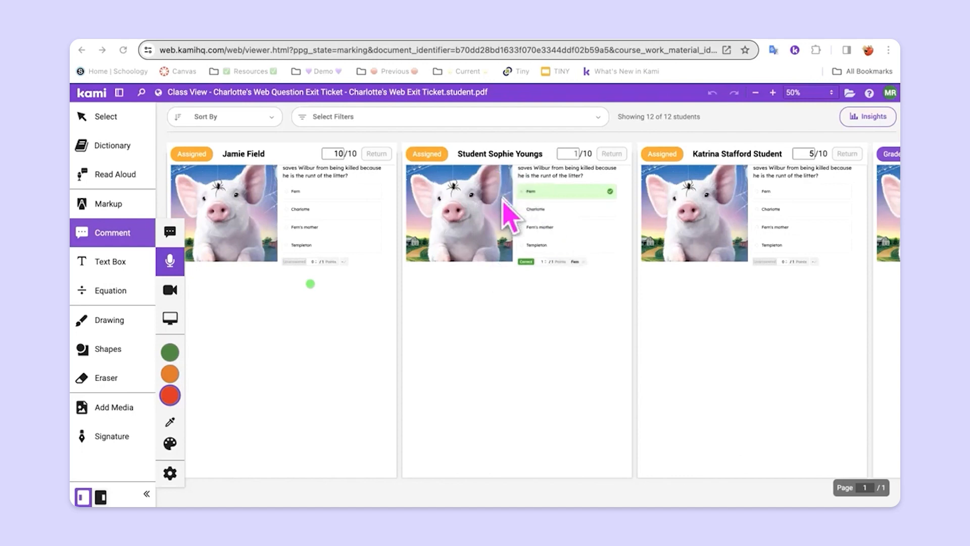
pyautogui.moveTo(501, 256)
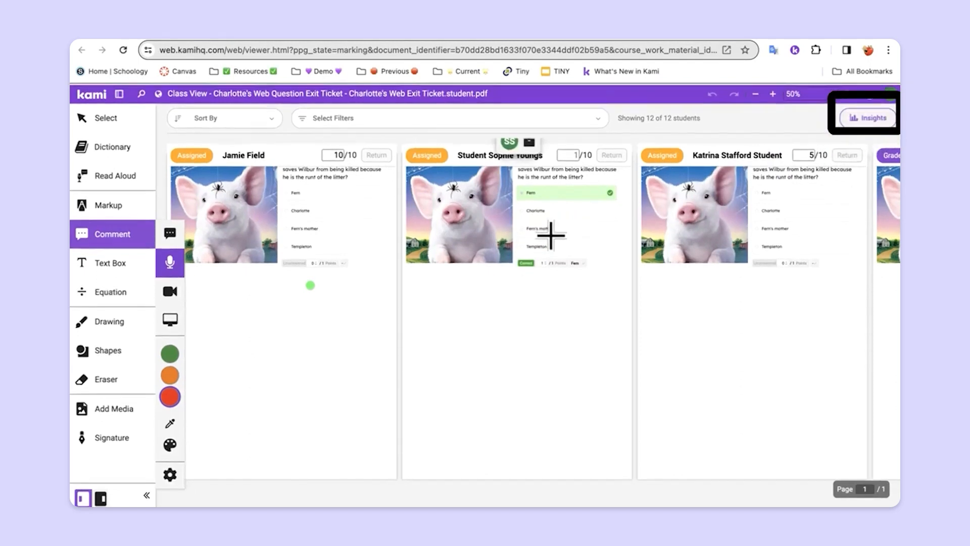
pyautogui.hscroll(3)
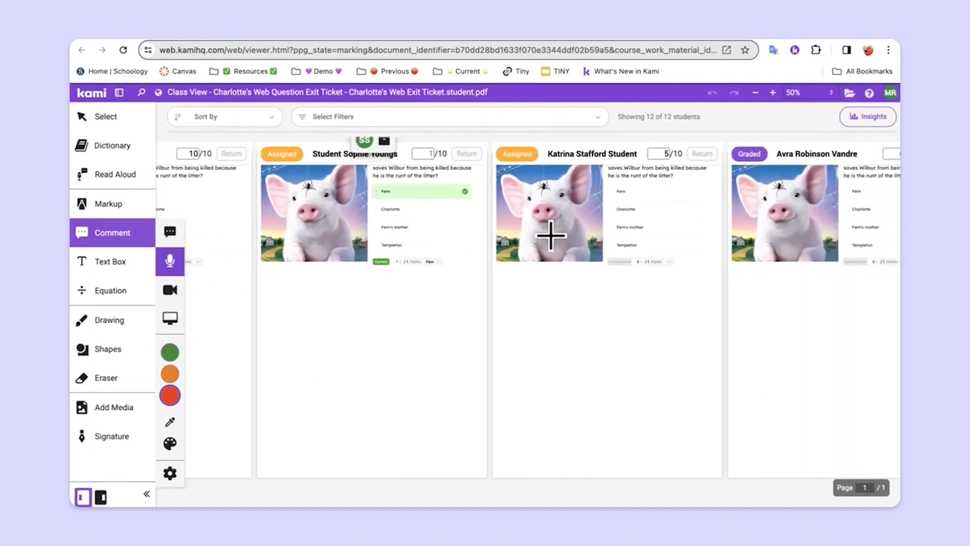
pyautogui.hscroll(3)
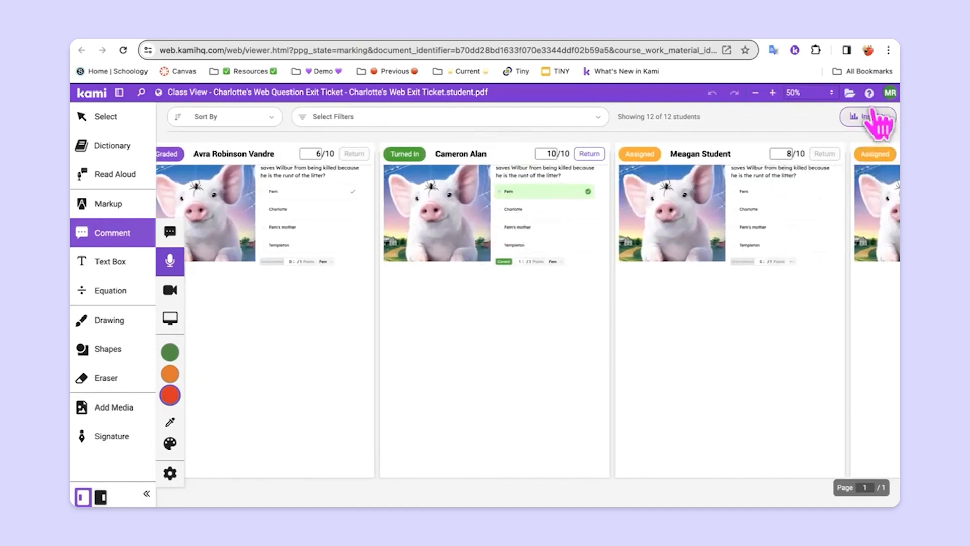
pyautogui.click(867, 117)
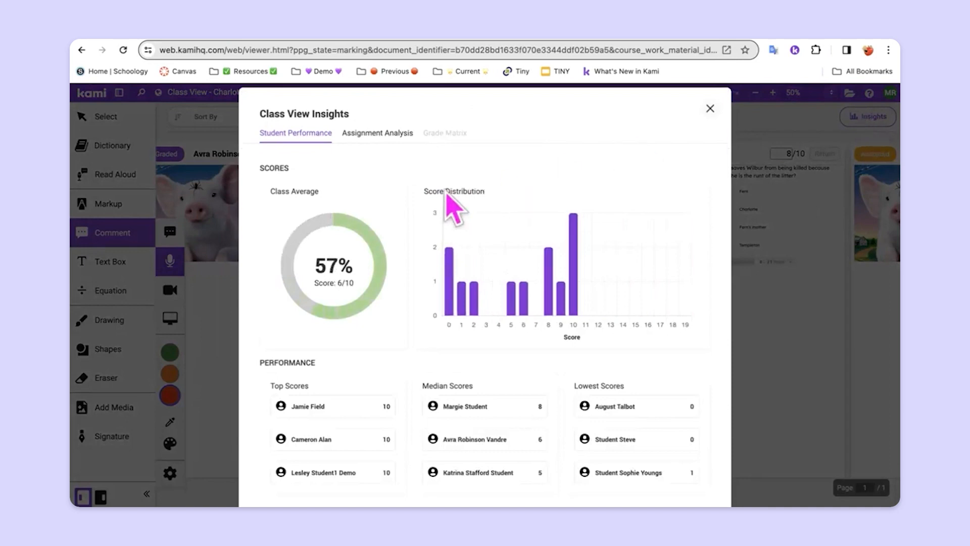
pyautogui.moveTo(318, 327)
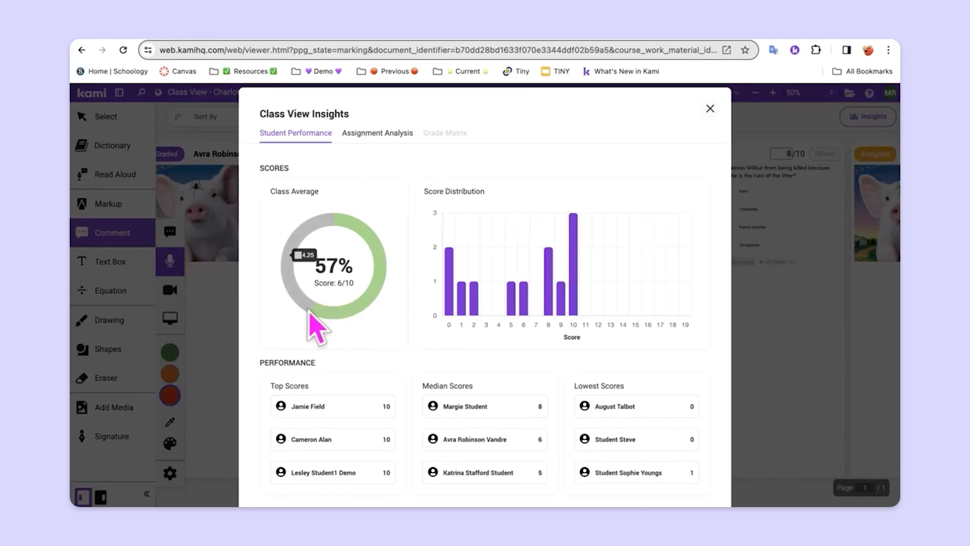
pyautogui.moveTo(335, 381)
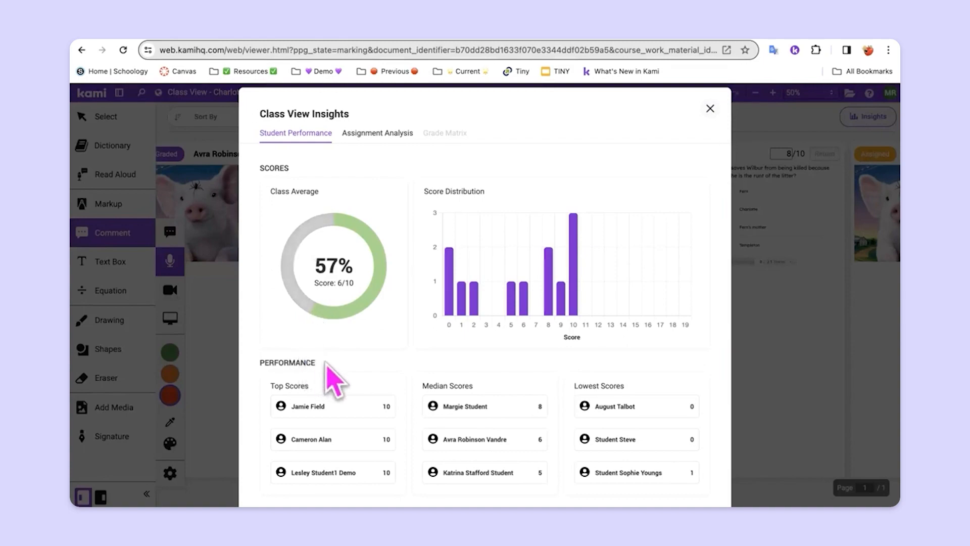
pyautogui.moveTo(411, 386)
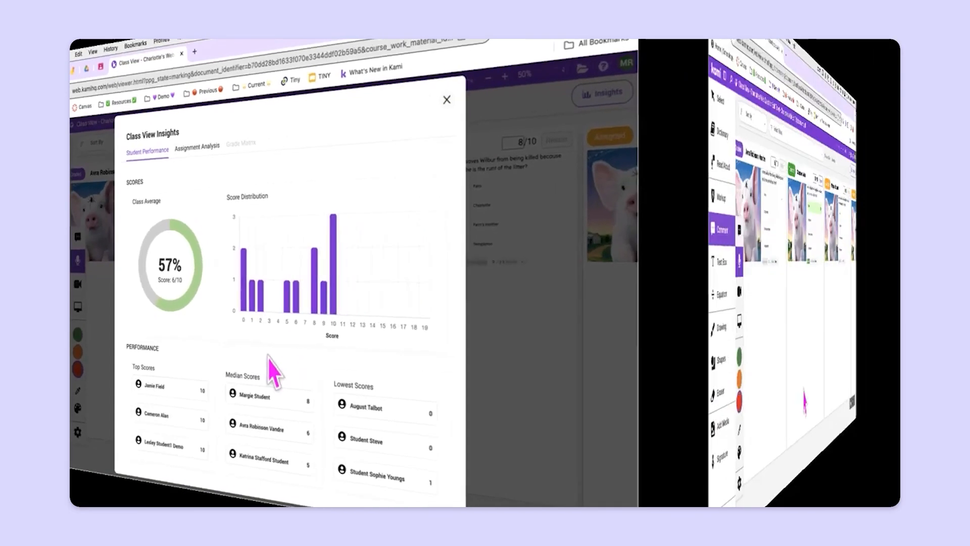
pyautogui.click(446, 100)
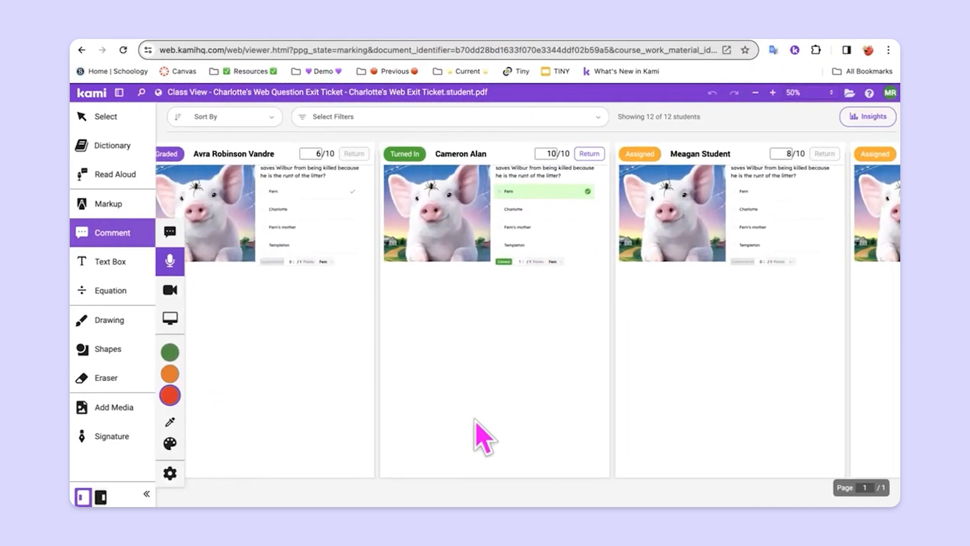